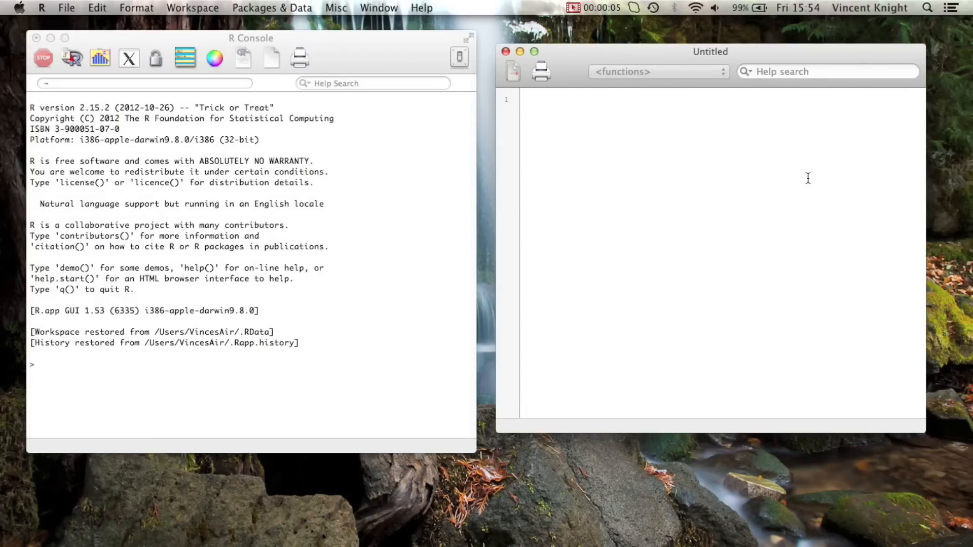
- Enter x<-39 as the first script line
{"action": "left_click", "coordinate": [526, 101]}
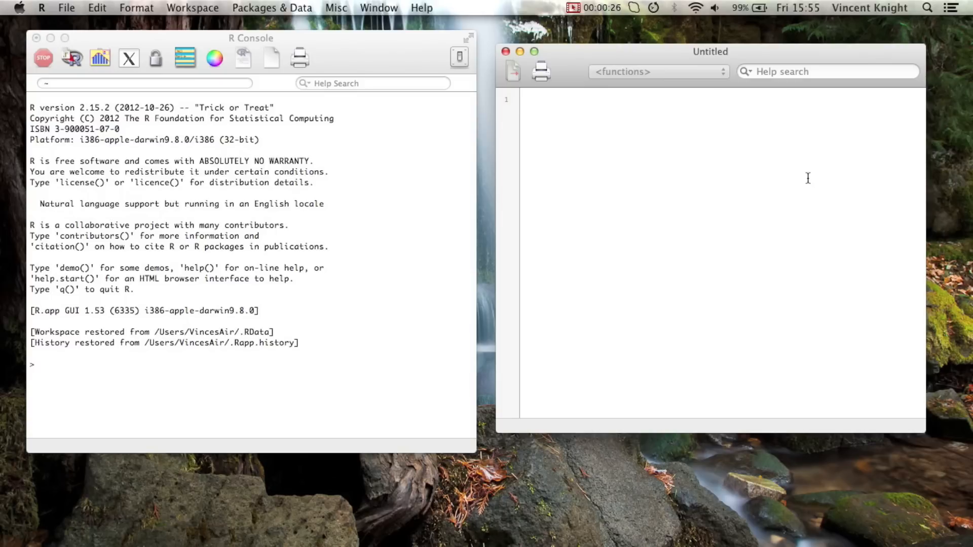
{"action": "type", "text": "X<-"}
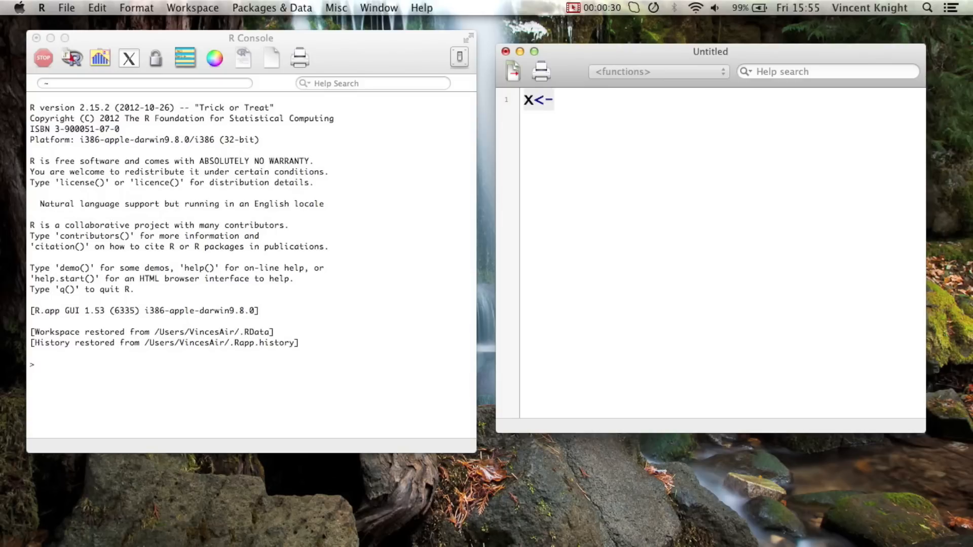
{"action": "type", "text": "39"}
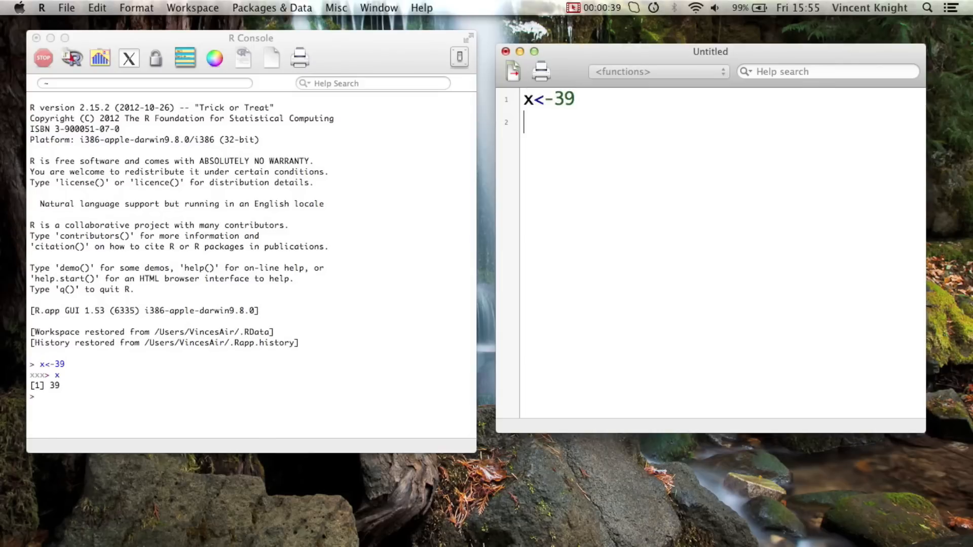
- Add if (x>20) y<-1, run both lines, and print y, which shows 1
{"action": "type", "text": "if (x)"}
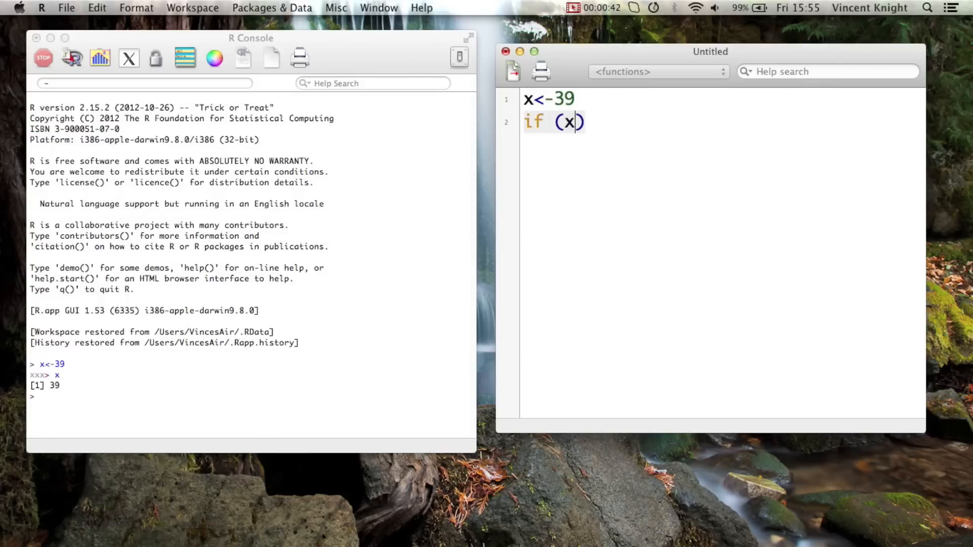
{"action": "type", "text": ">20"}
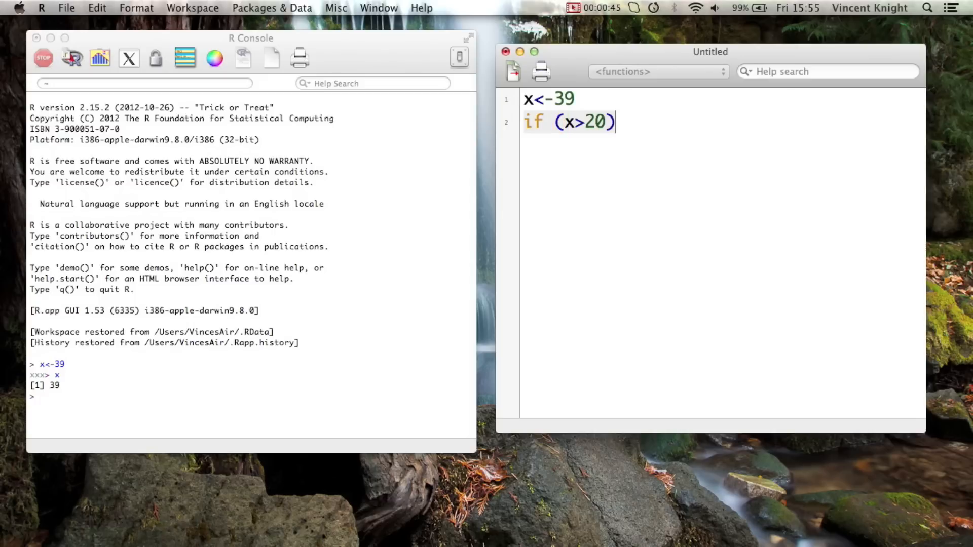
{"action": "type", "text": "y"}
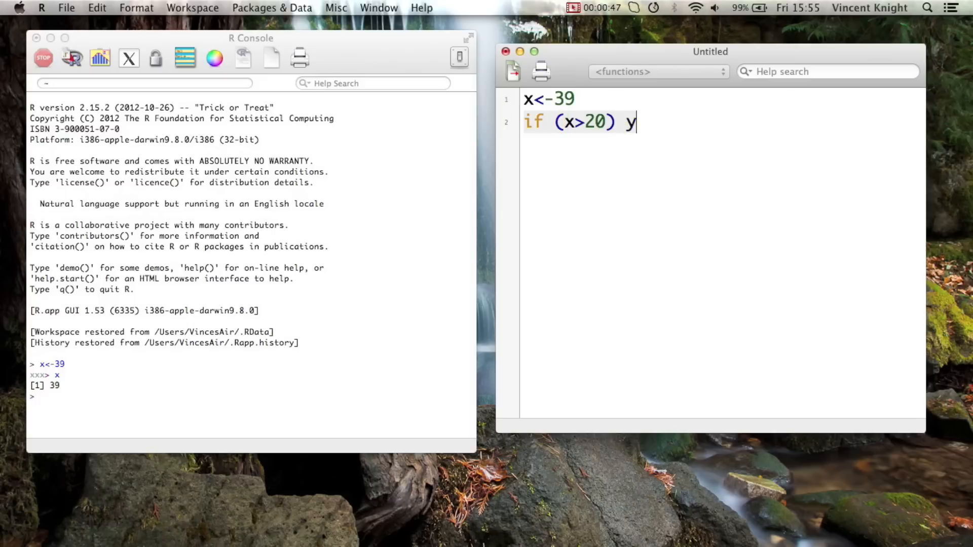
{"action": "type", "text": "<"}
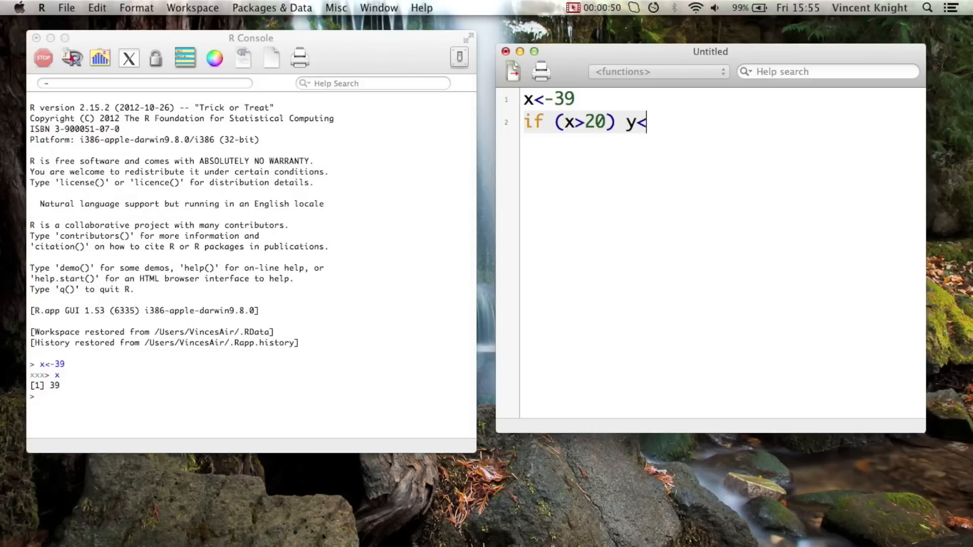
{"action": "type", "text": "-1"}
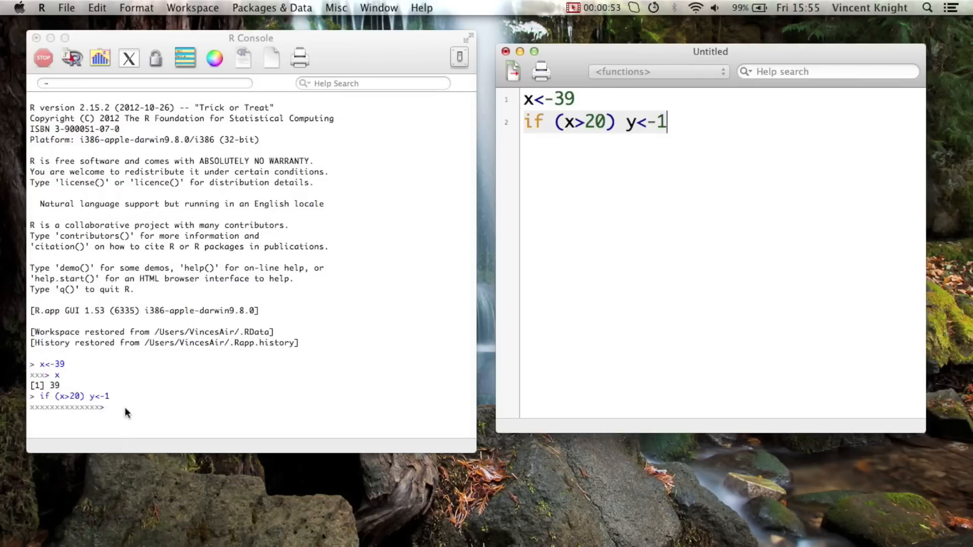
{"action": "type", "text": "y"}
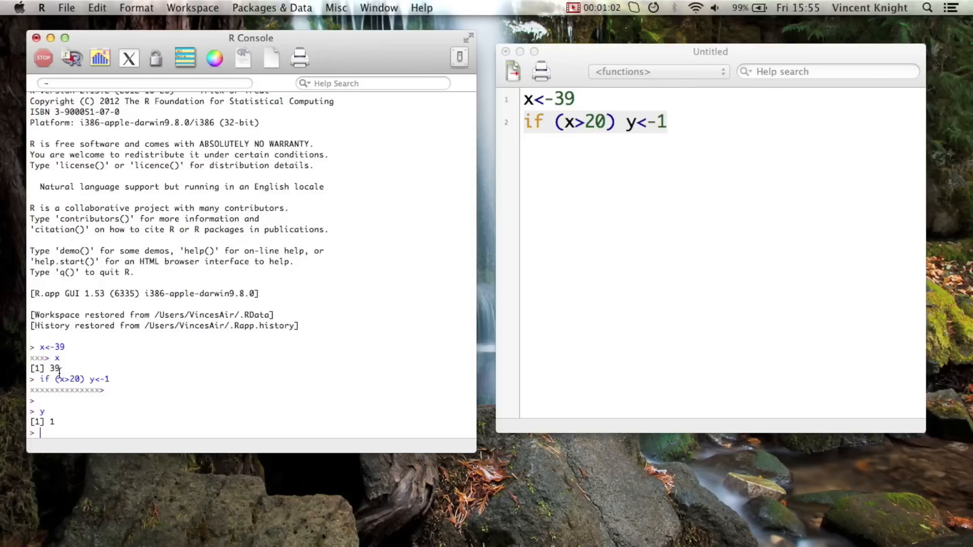
{"action": "mouse_move", "coordinate": [695, 112]}
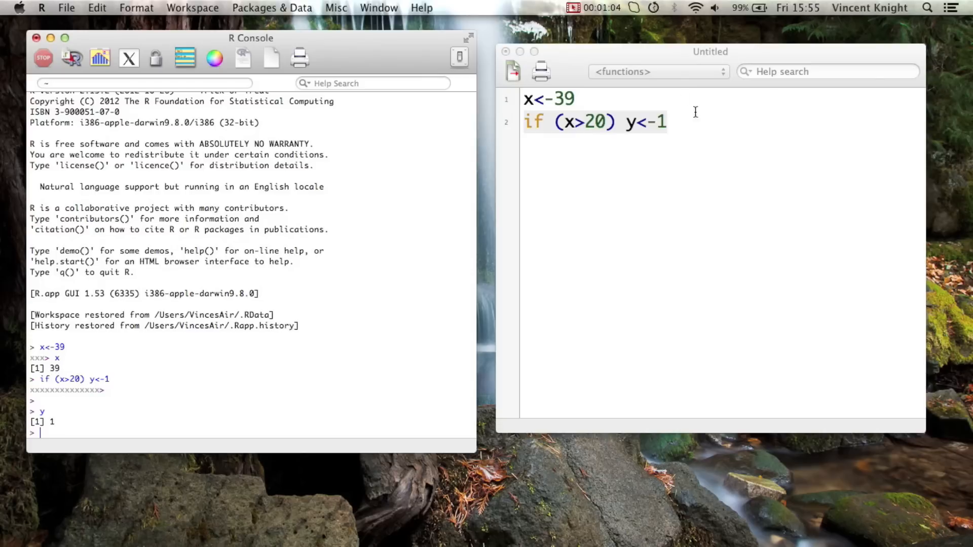
- Extend line 2 with else y<-0, set x to 19, rerun, and print y (0)
{"action": "type", "text": "els"}
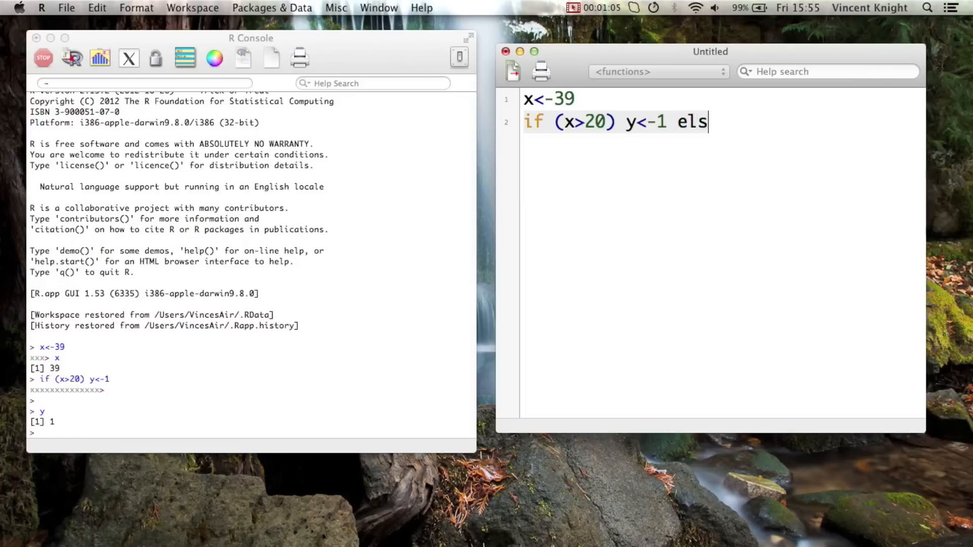
{"action": "type", "text": "e"}
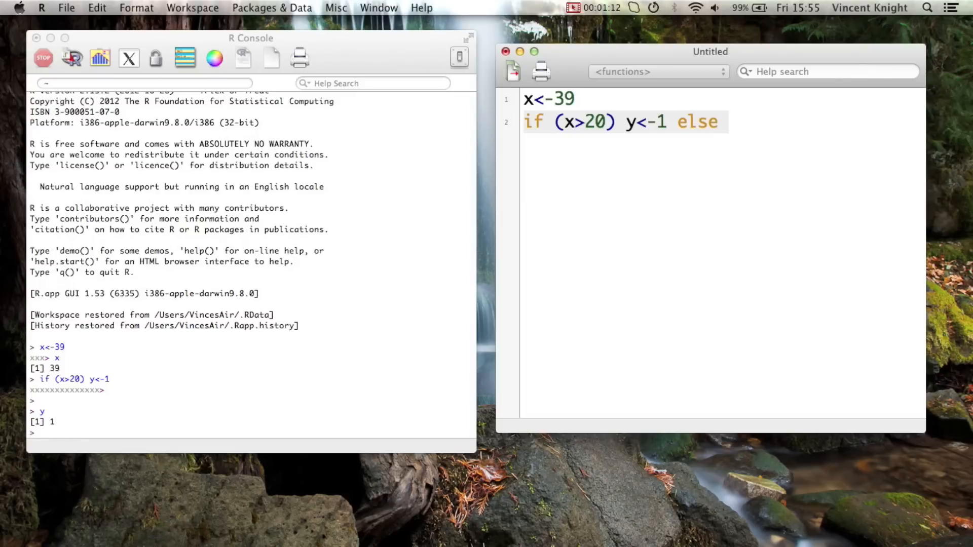
{"action": "type", "text": "y"}
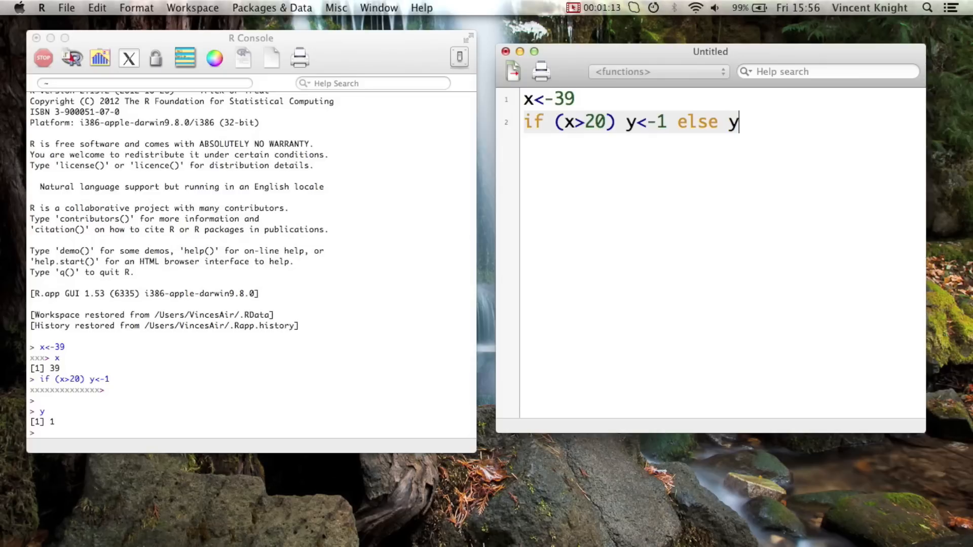
{"action": "type", "text": "<-"}
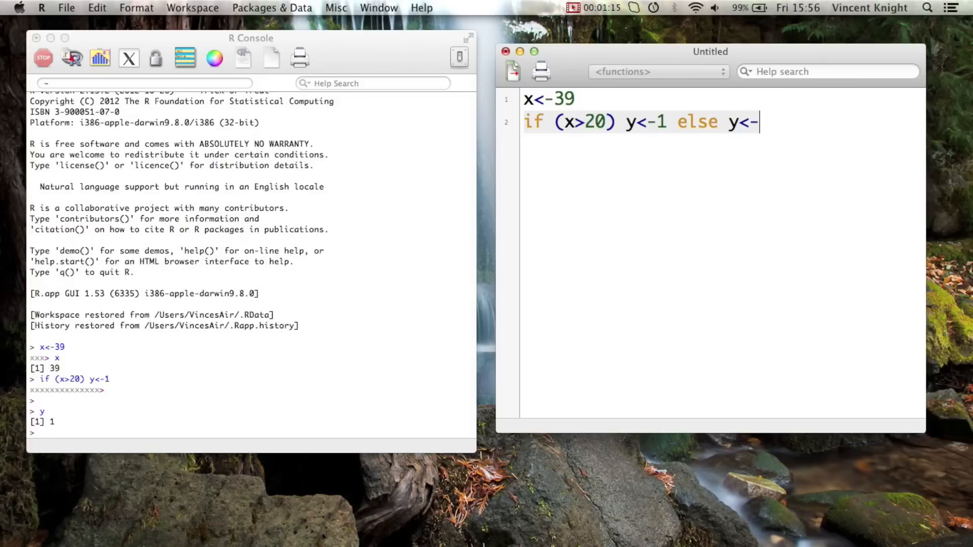
{"action": "type", "text": "0"}
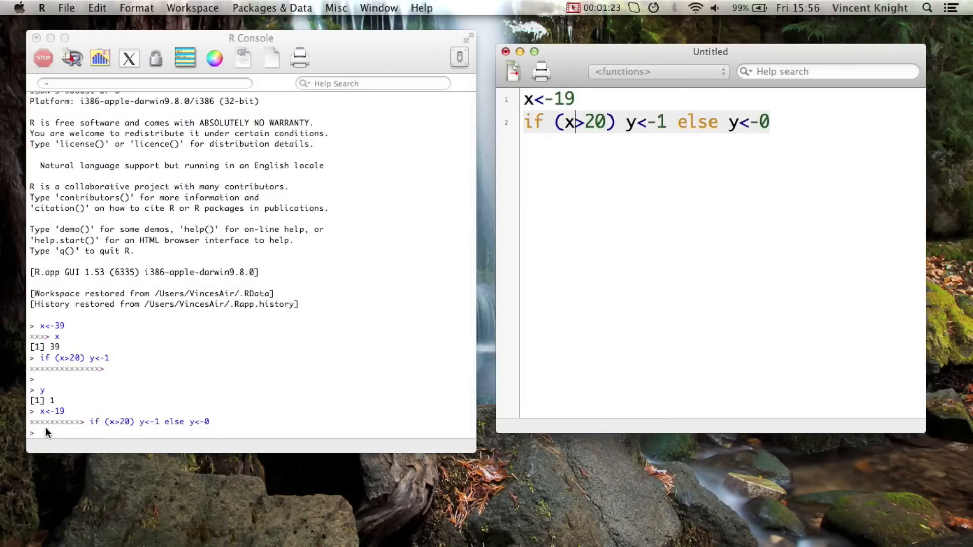
{"action": "type", "text": "y"}
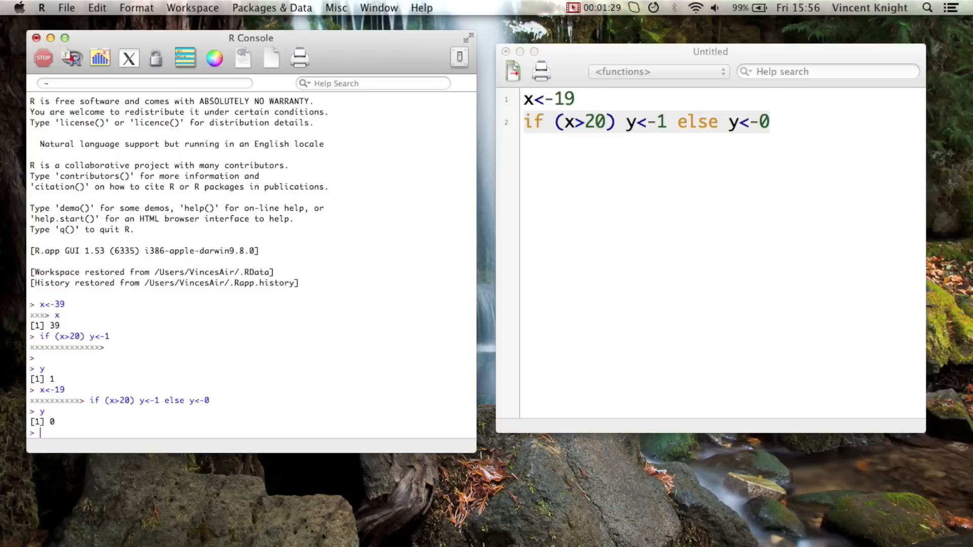
{"action": "mouse_move", "coordinate": [186, 408]}
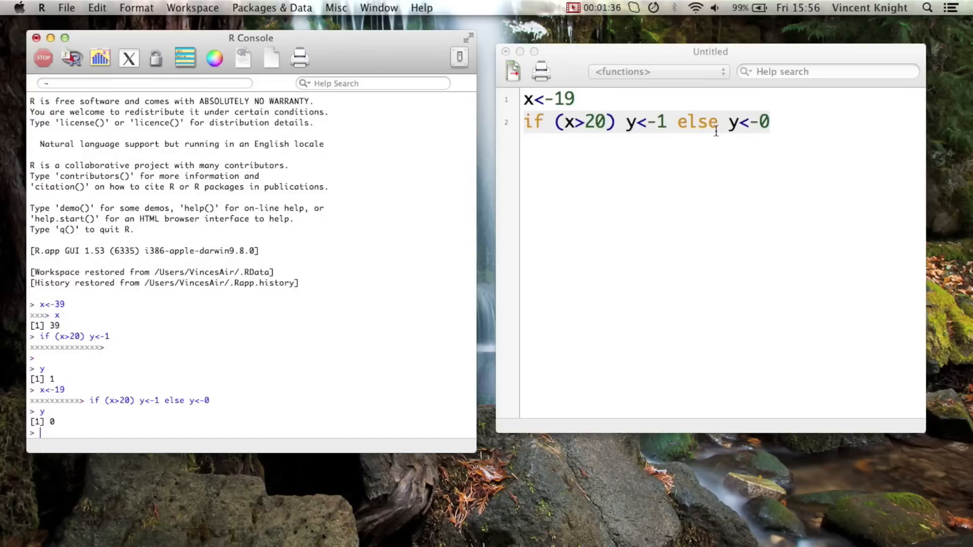
{"action": "mouse_move", "coordinate": [802, 135]}
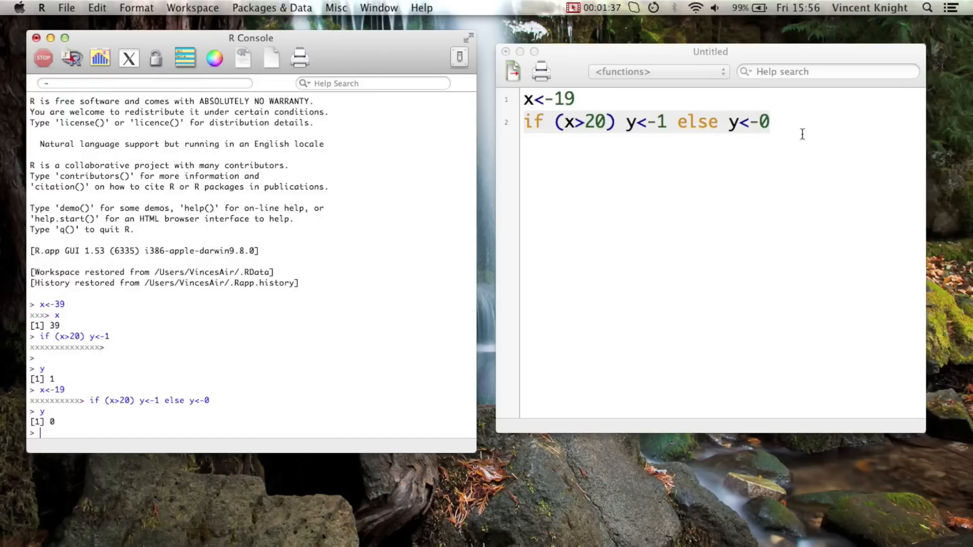
{"action": "mouse_move", "coordinate": [776, 109]}
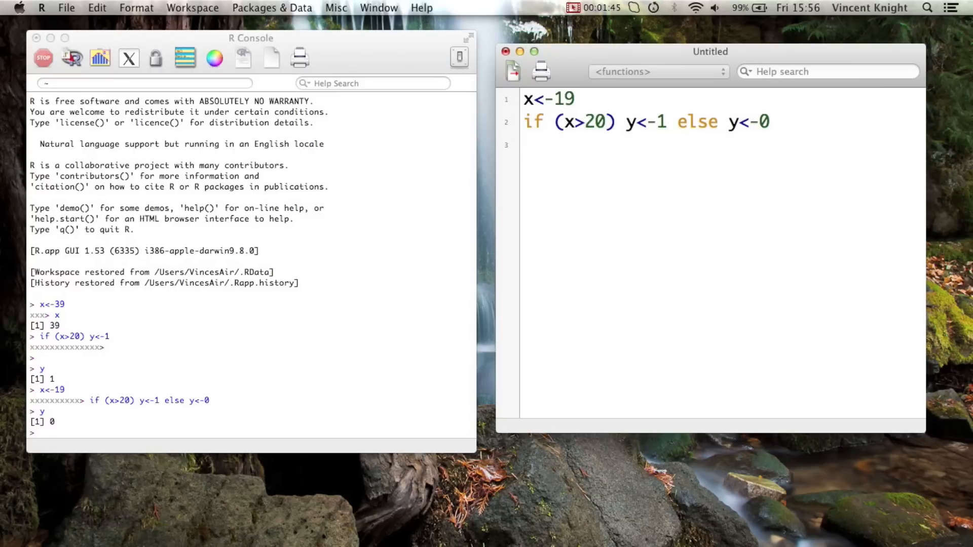
- Add y<- if(x>20) 1 else 0 with x back at 39, run it, and print y (1)
{"action": "type", "text": "y<-"}
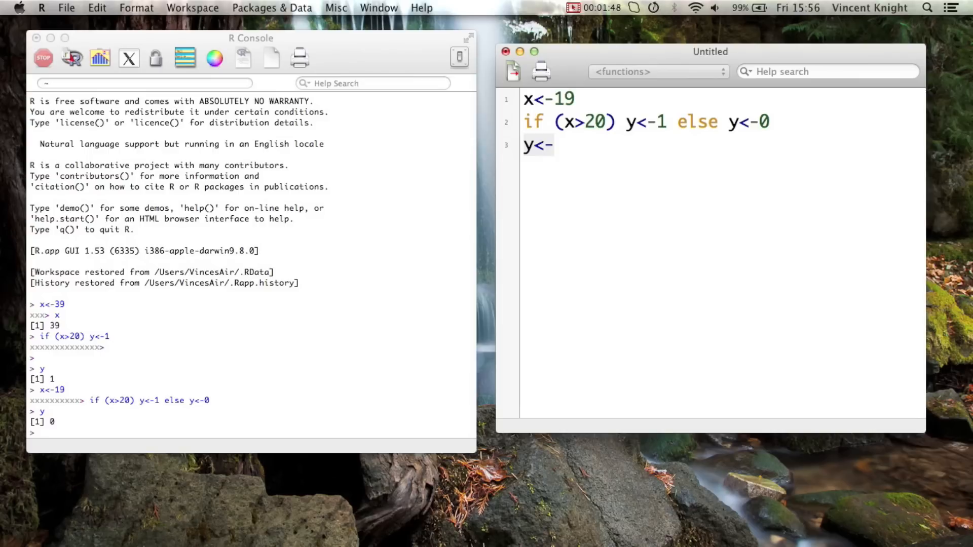
{"action": "type", "text": "if(x>)"}
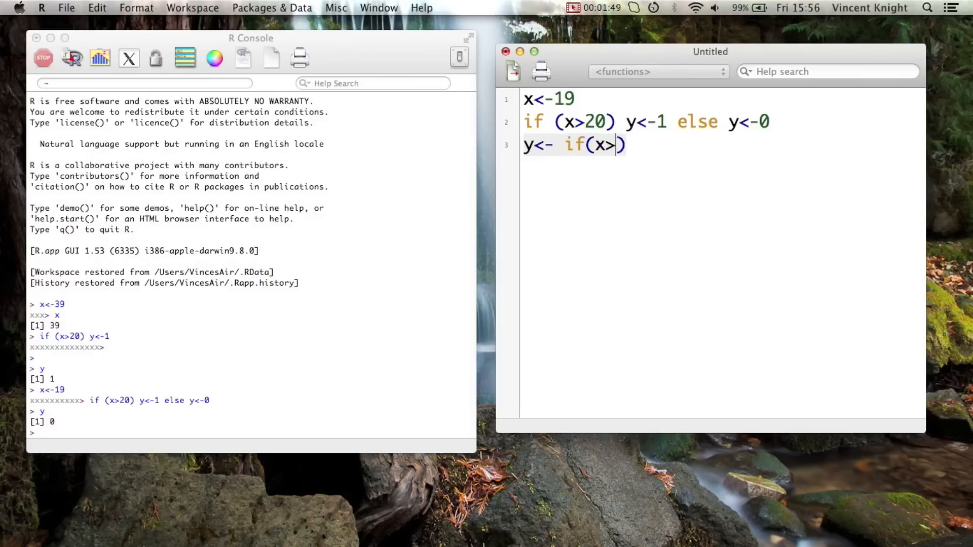
{"action": "type", "text": "20) 1"}
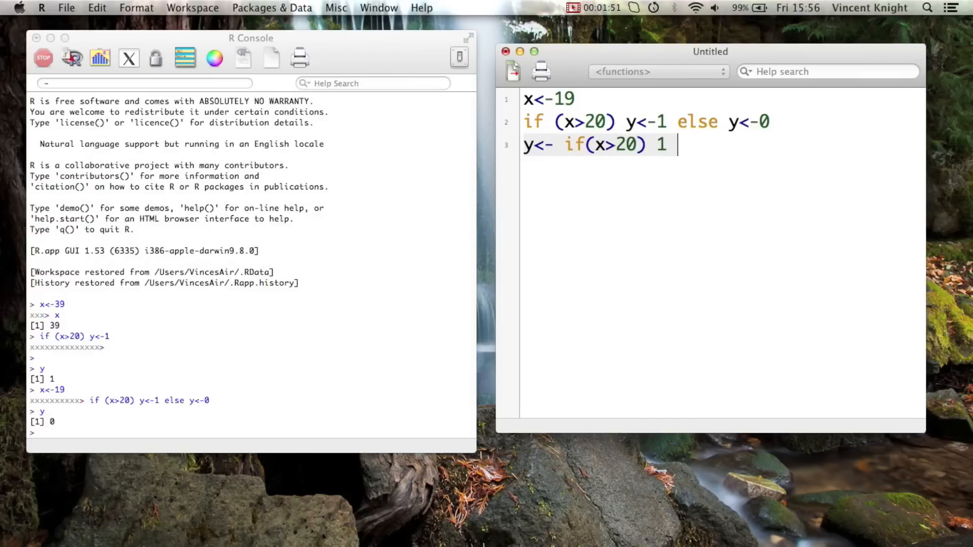
{"action": "type", "text": "else 0"}
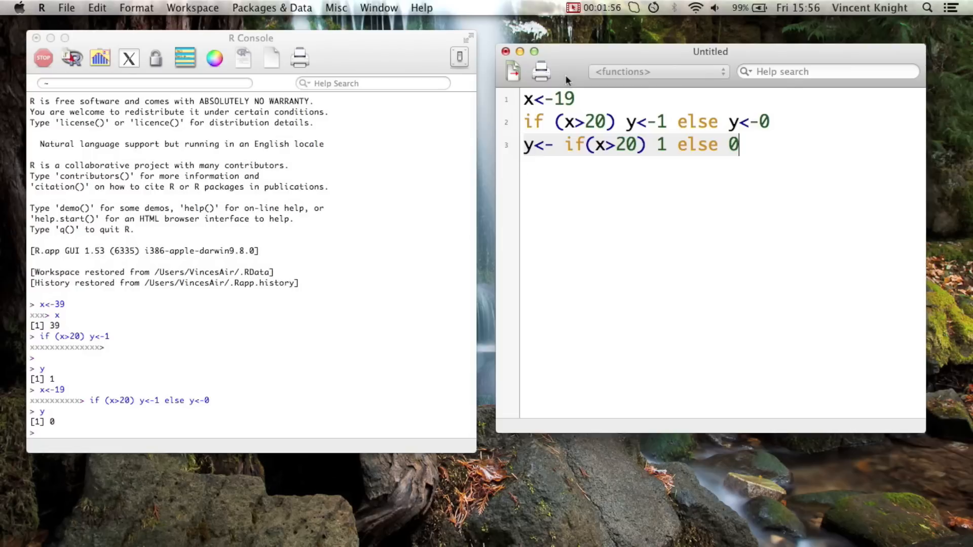
{"action": "type", "text": "3"}
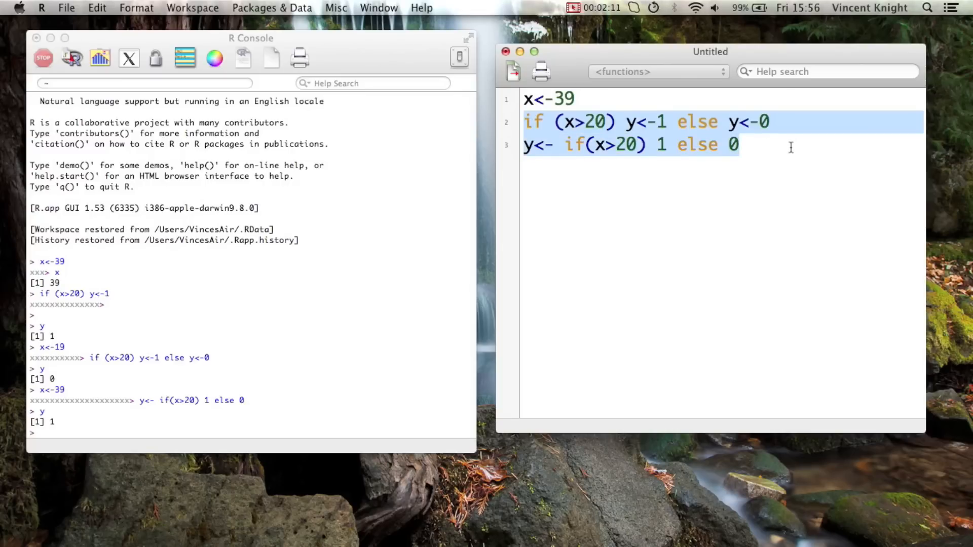
{"action": "mouse_move", "coordinate": [701, 131]}
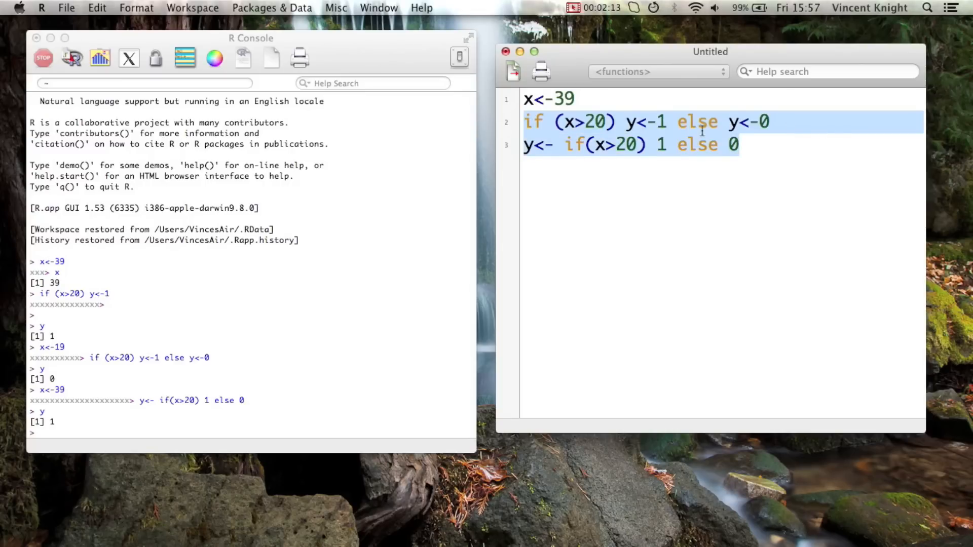
{"action": "left_click", "coordinate": [769, 144]}
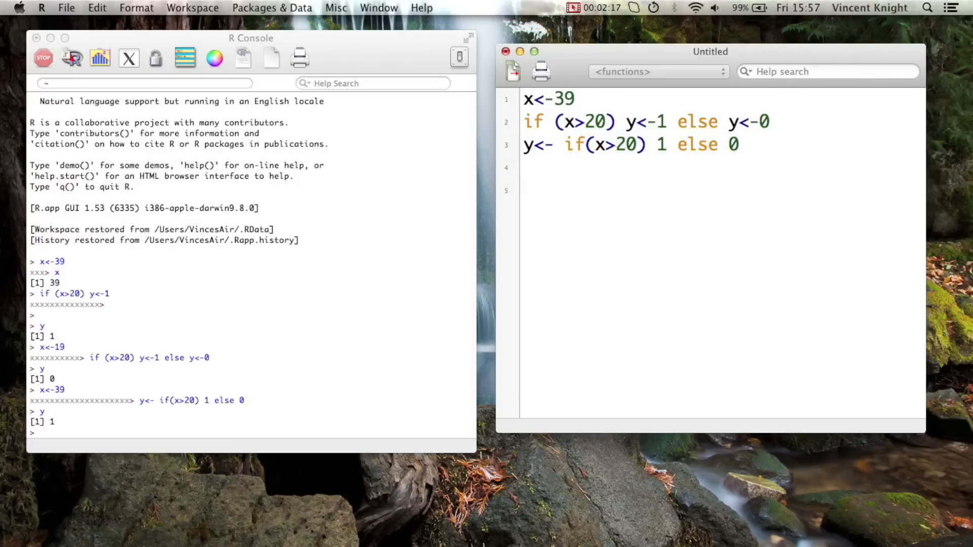
{"action": "left_click", "coordinate": [547, 191]}
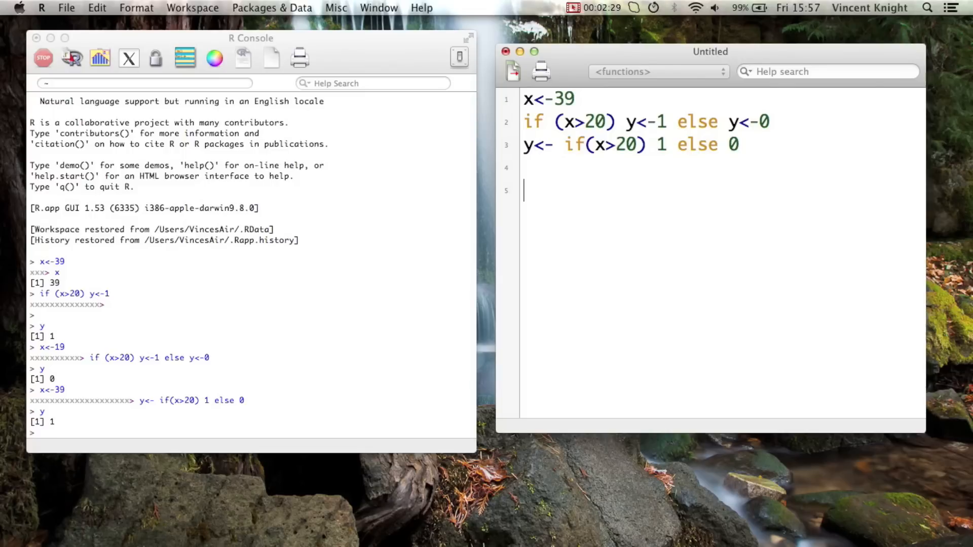
- Start a braced block with x<-20 and if (x==21) setting y<-1 and z to "T"
{"action": "type", "text": "x<-20"}
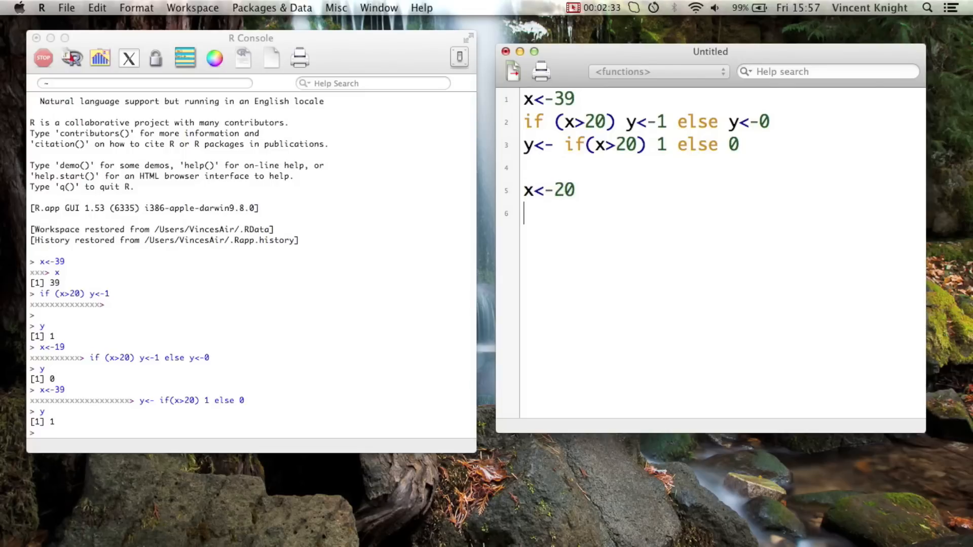
{"action": "type", "text": "if ("}
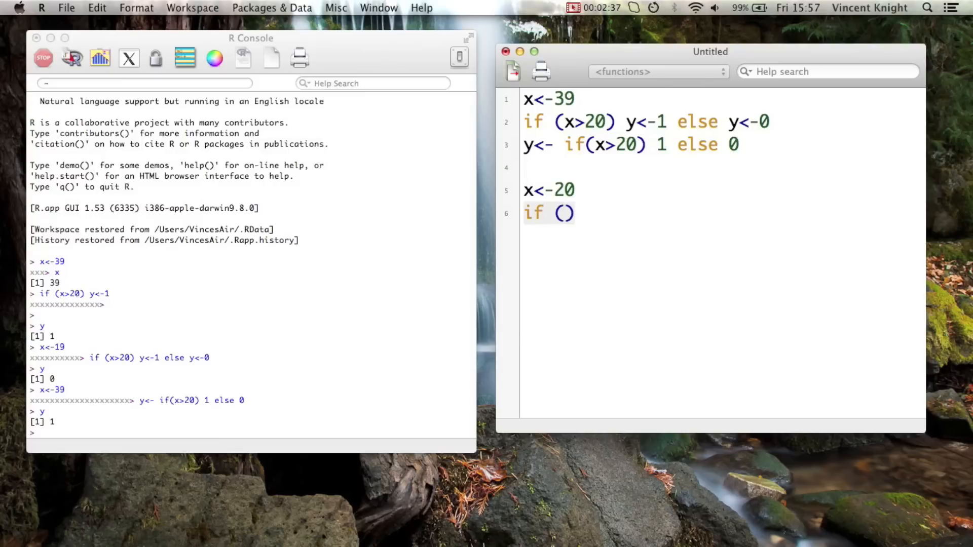
{"action": "type", "text": "x=="}
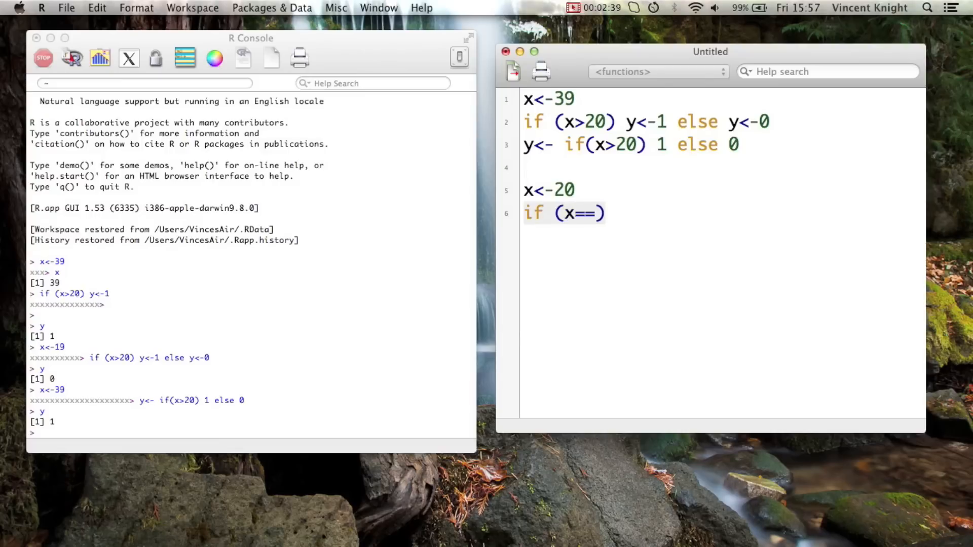
{"action": "type", "text": "21"}
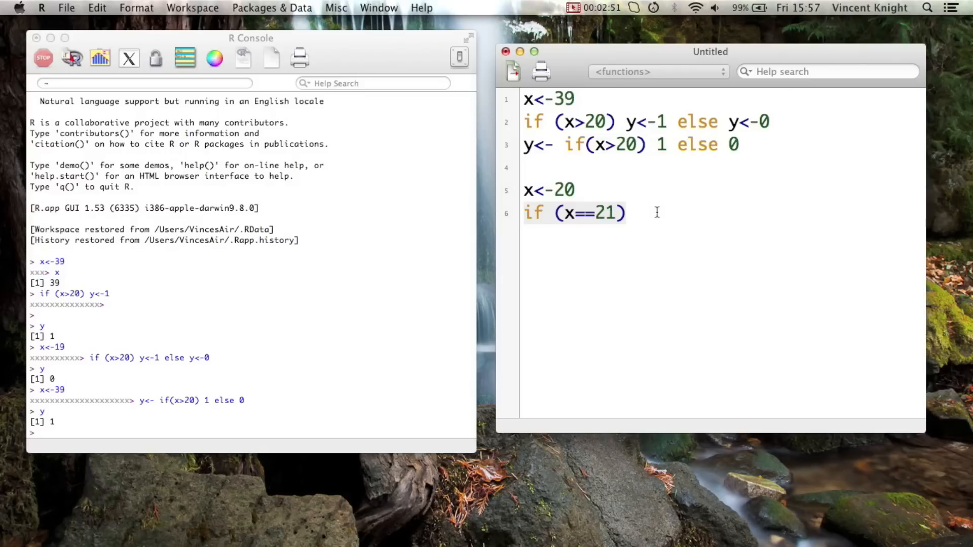
{"action": "type", "text": "{}"}
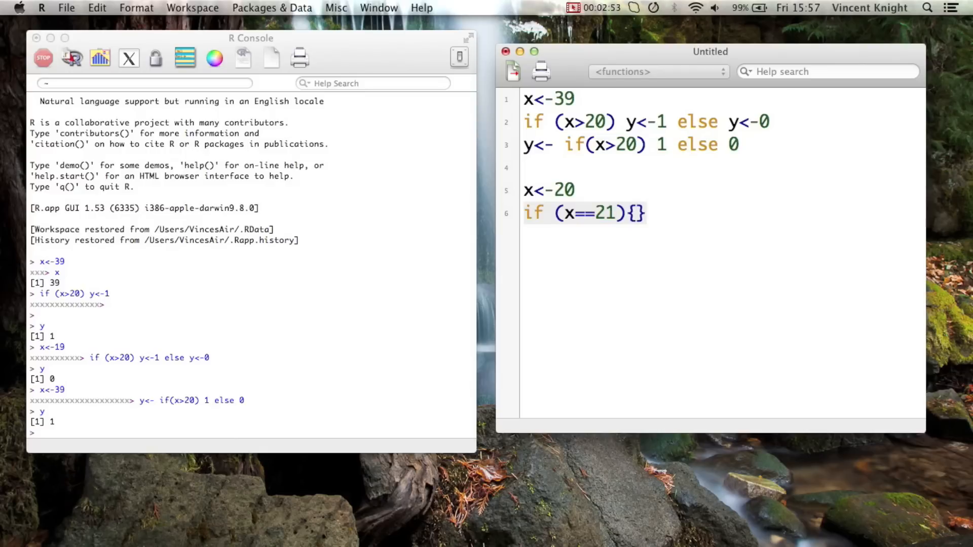
{"action": "key", "text": "Return"}
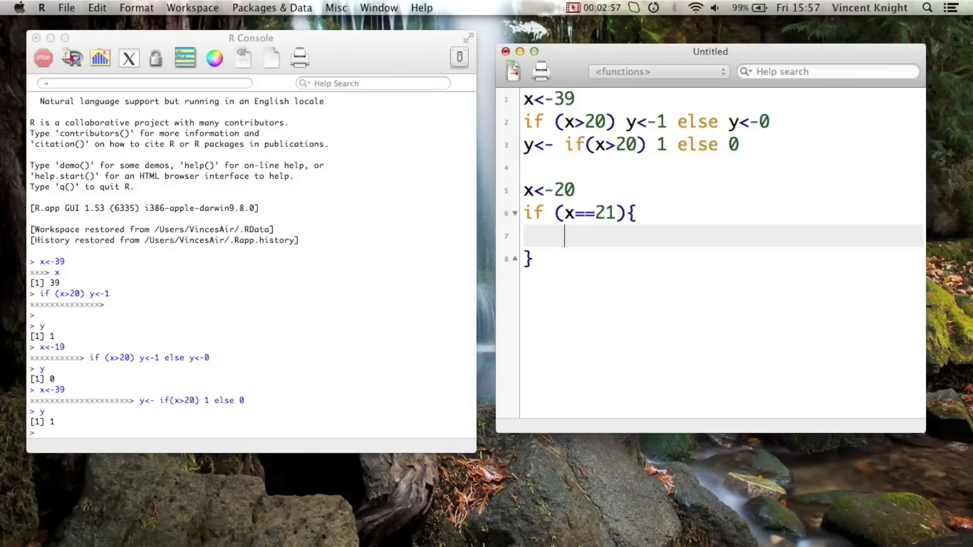
{"action": "type", "text": "y<-"}
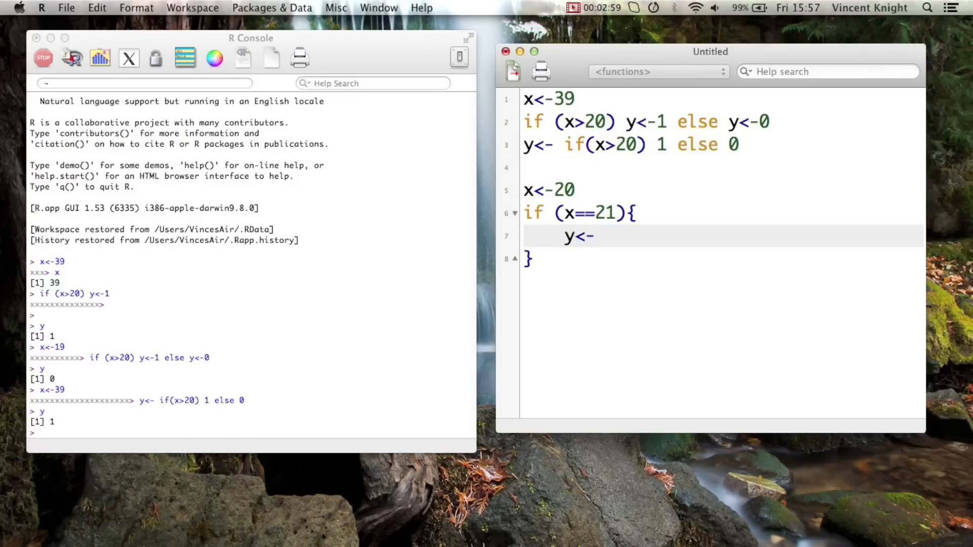
{"action": "type", "text": "1"}
{"action": "type", "text": "z<-"}
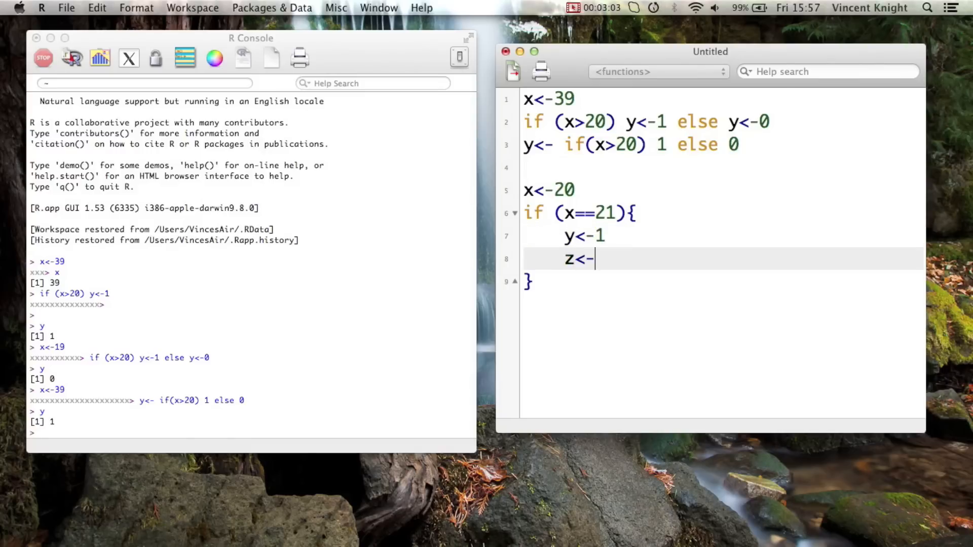
{"action": "type", "text": "\"T\""}
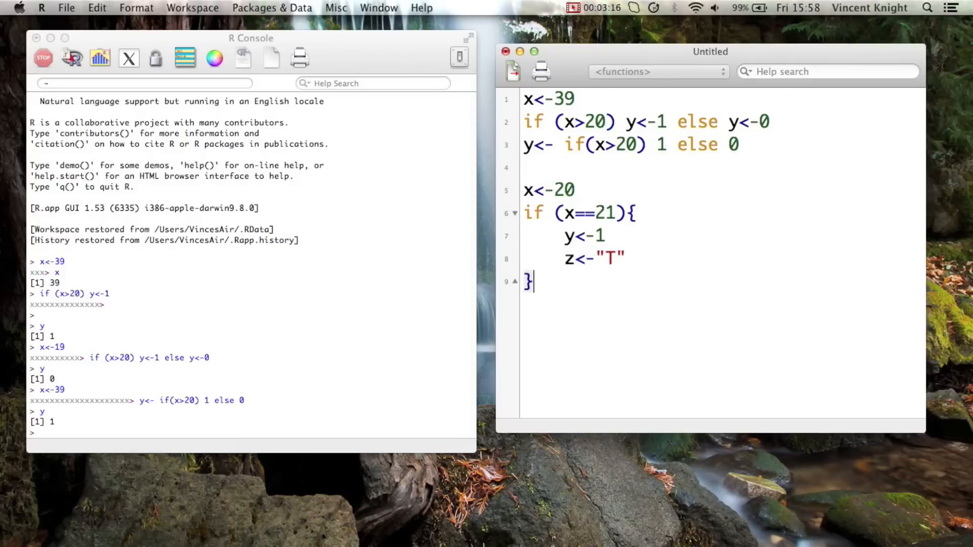
- Add the else branch setting y<-0 and z to "F"
{"action": "type", "text": "e"}
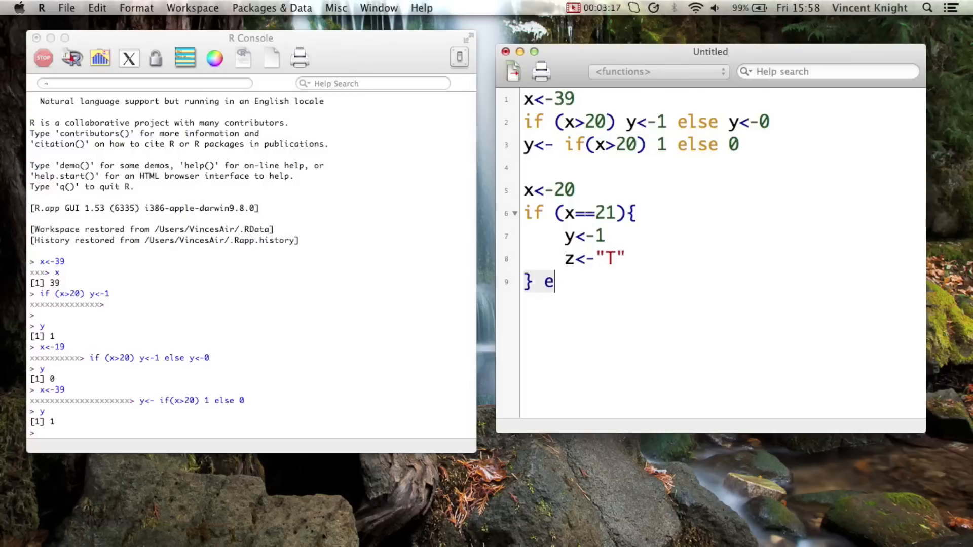
{"action": "type", "text": "lse {}"}
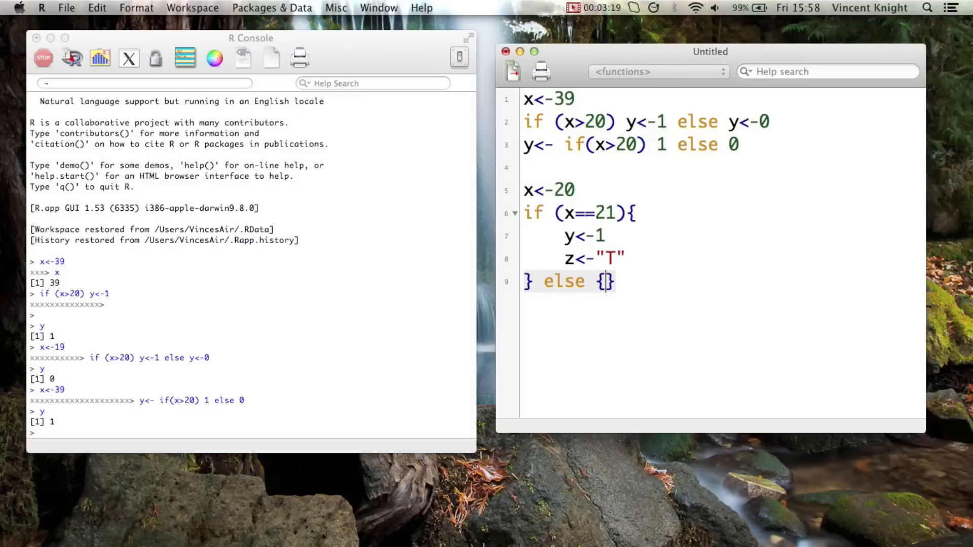
{"action": "key", "text": "Return"}
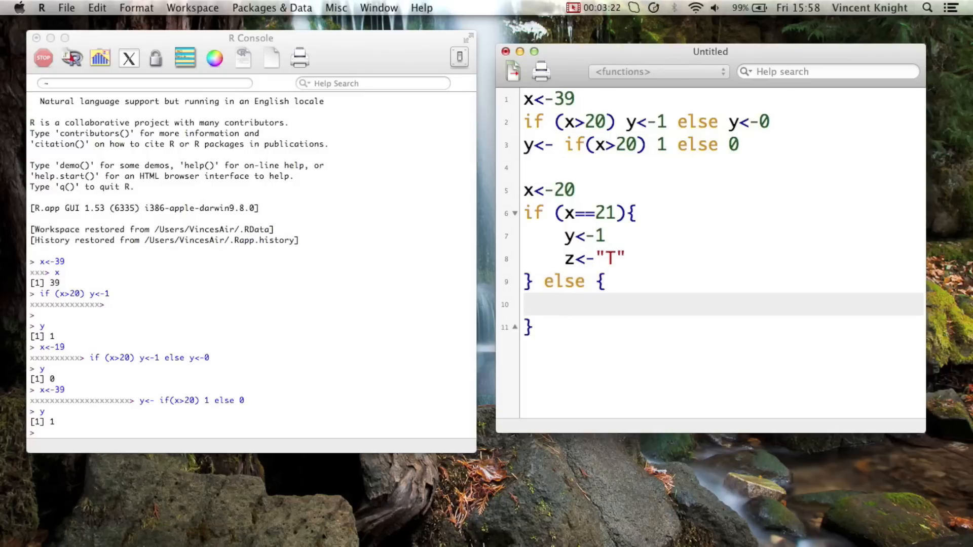
{"action": "type", "text": "y<-0"}
{"action": "type", "text": "z"}
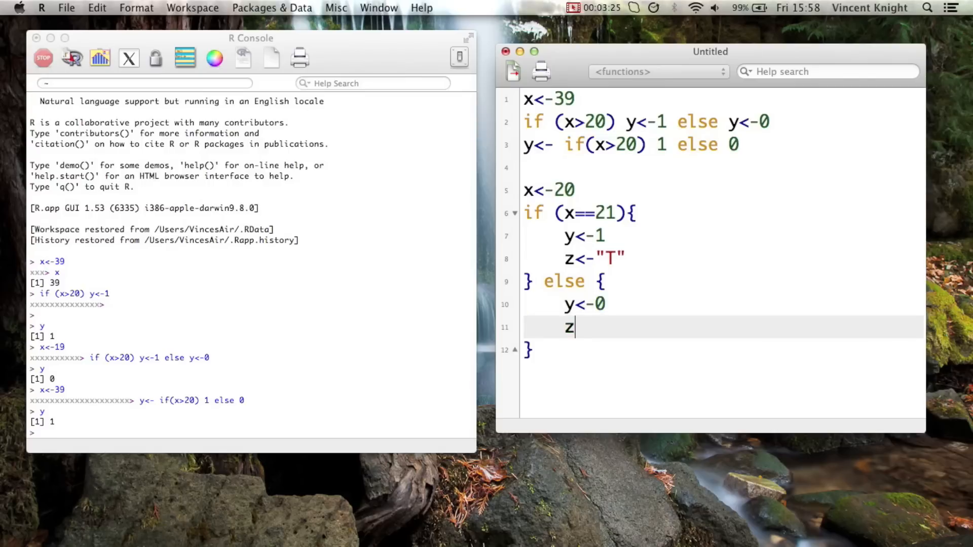
{"action": "type", "text": "<-\"\""}
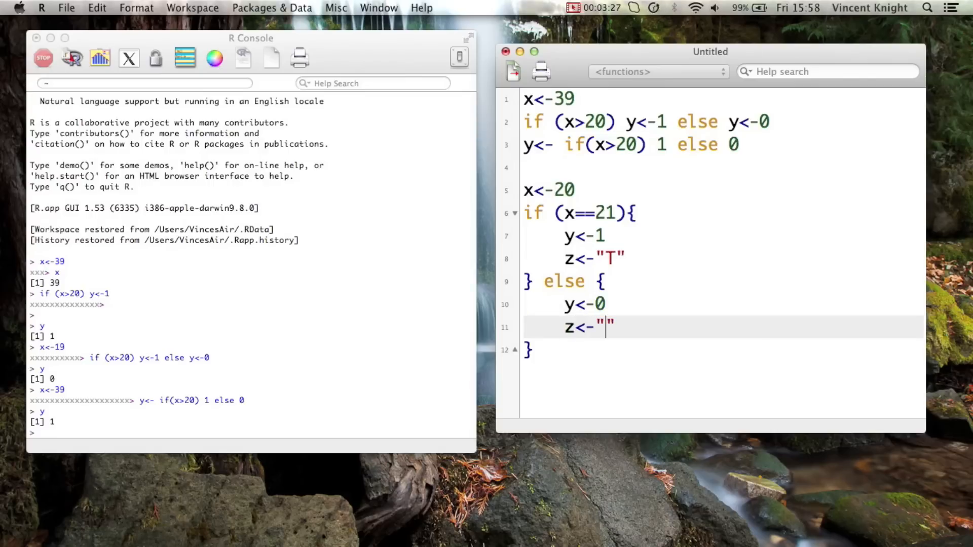
{"action": "type", "text": "F"}
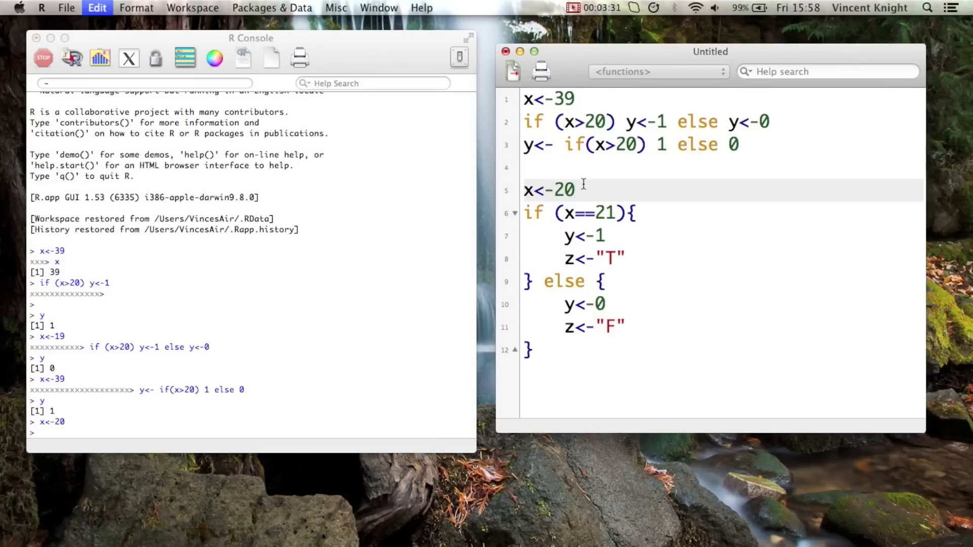
- Run the block, print y and z (0 and "F"), and add a blank line
{"action": "left_click_drag", "start_coordinate": [527, 212], "coordinate": [532, 351]}
{"action": "type", "text": "y"}
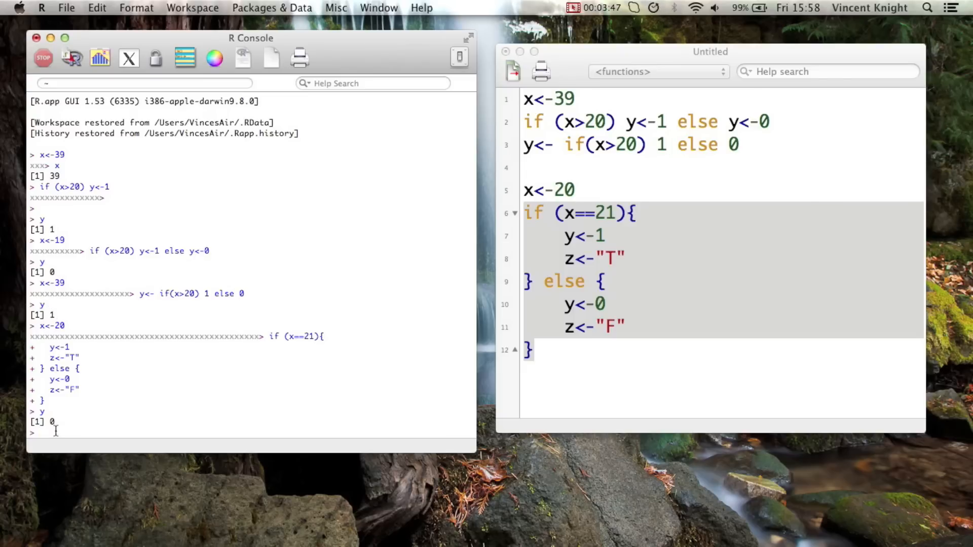
{"action": "type", "text": "z"}
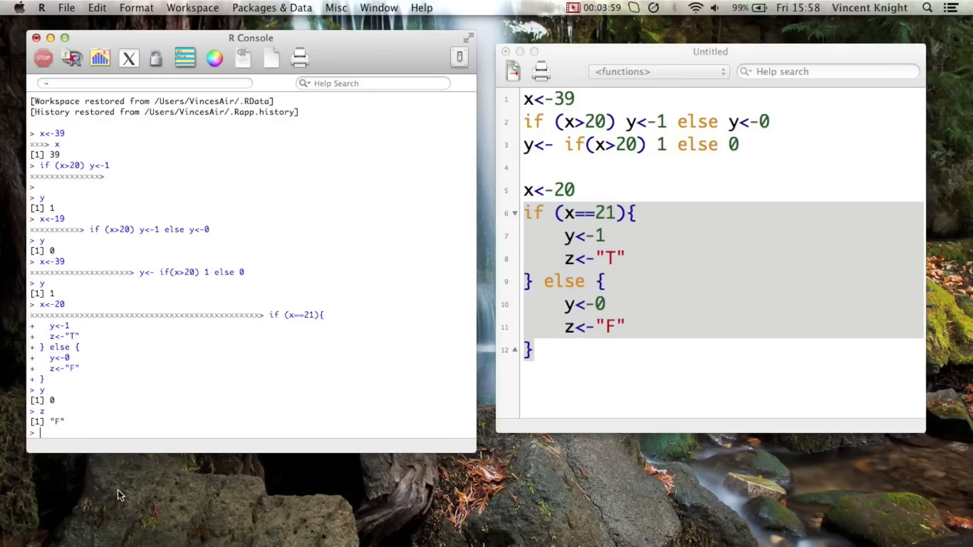
{"action": "left_click_drag", "start_coordinate": [530, 212], "coordinate": [561, 349]}
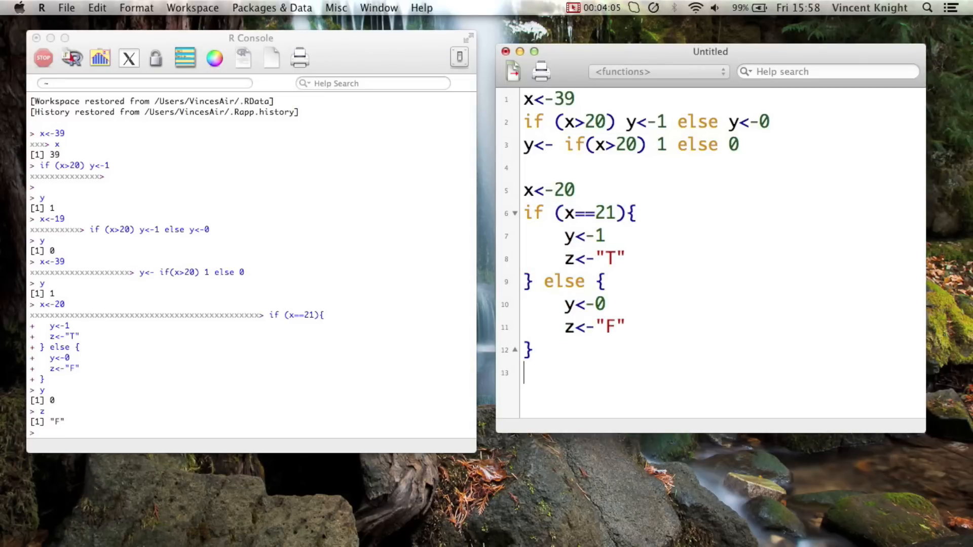
{"action": "key", "text": "Return"}
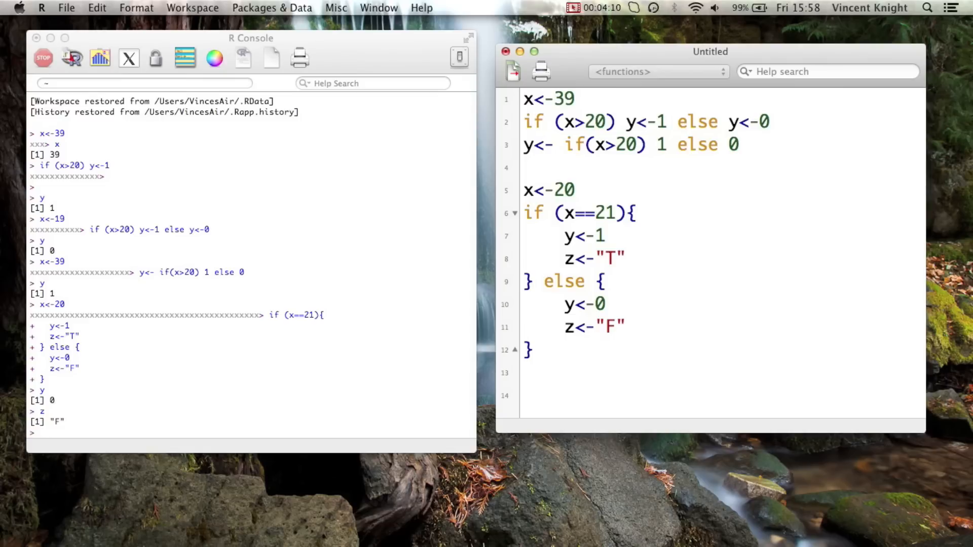
- Begin an ifelse call on a logical vector starting TRUE, FALSE, fixing a stray comma
{"action": "type", "text": "ifel"}
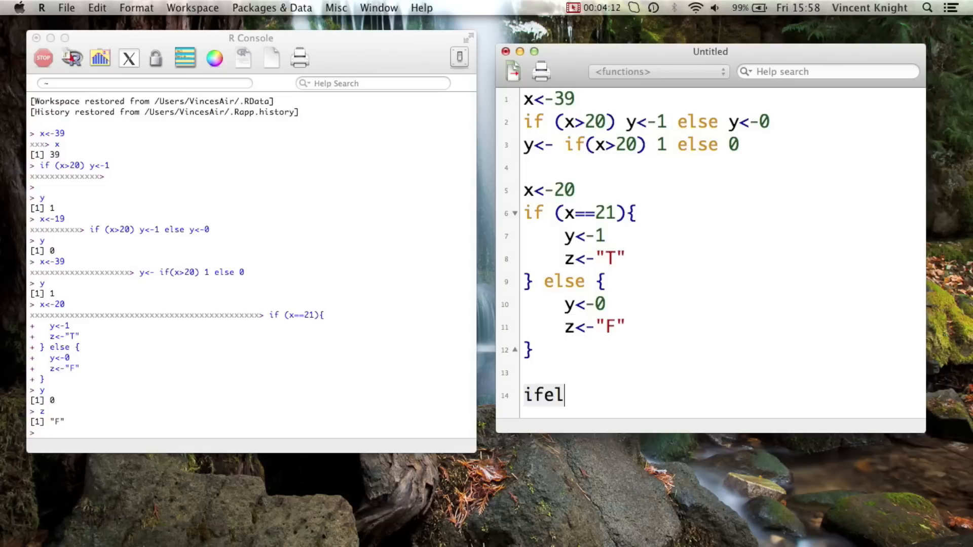
{"action": "type", "text": "se()"}
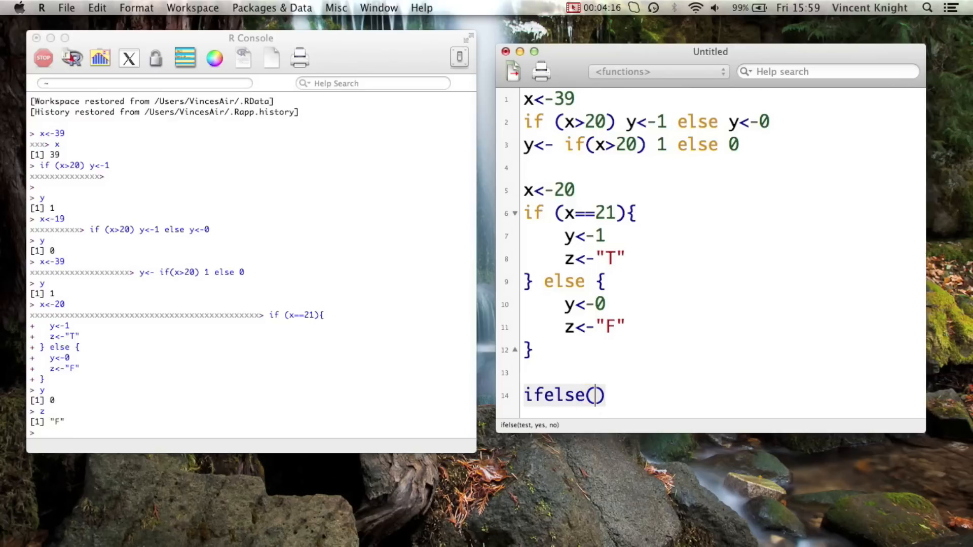
{"action": "type", "text": "c"}
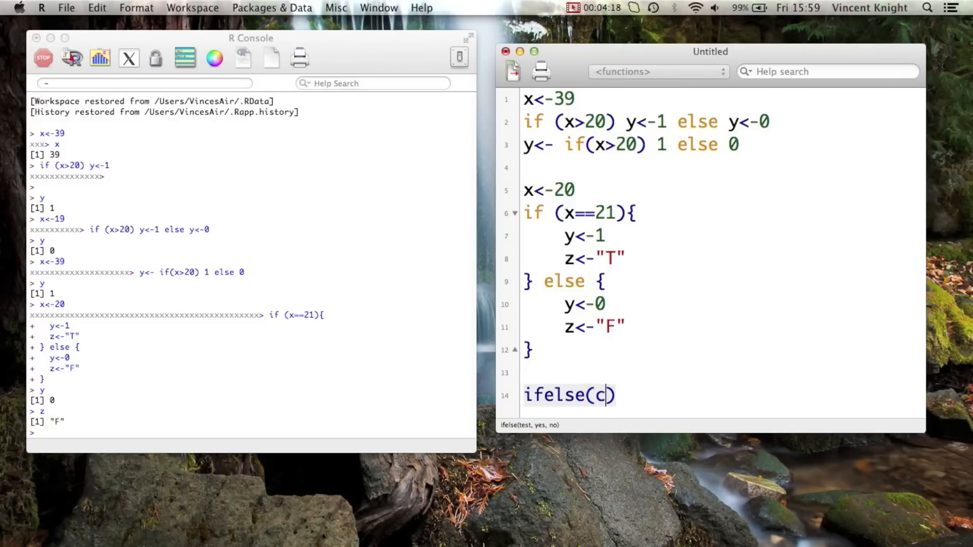
{"action": "type", "text": "(\"\")"}
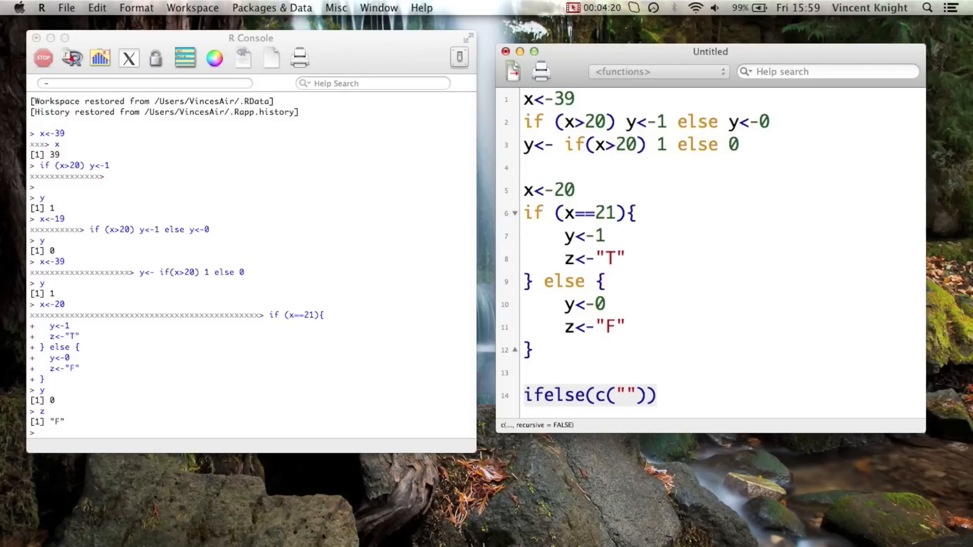
{"action": "type", "text": "TRUE"}
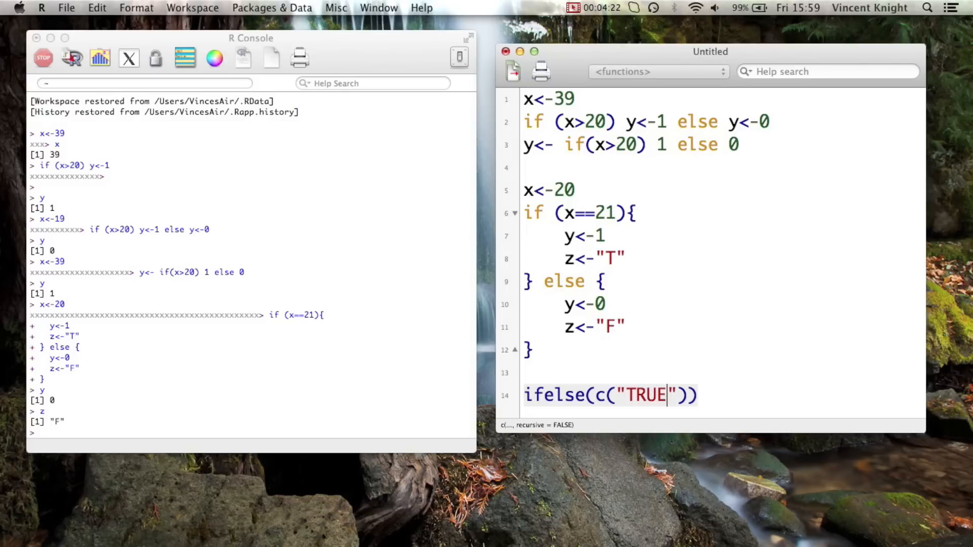
{"action": "type", "text": ",\"\""}
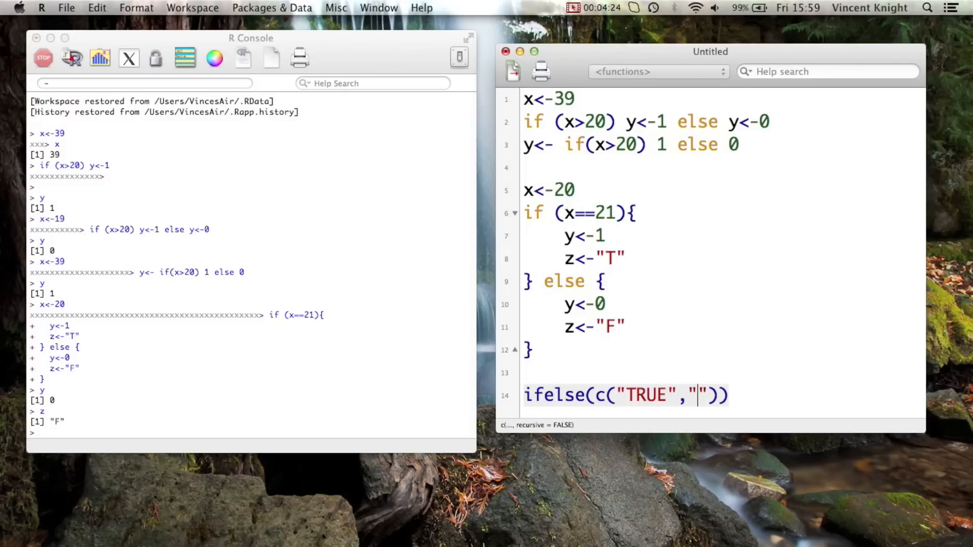
{"action": "type", "text": "FALS"}
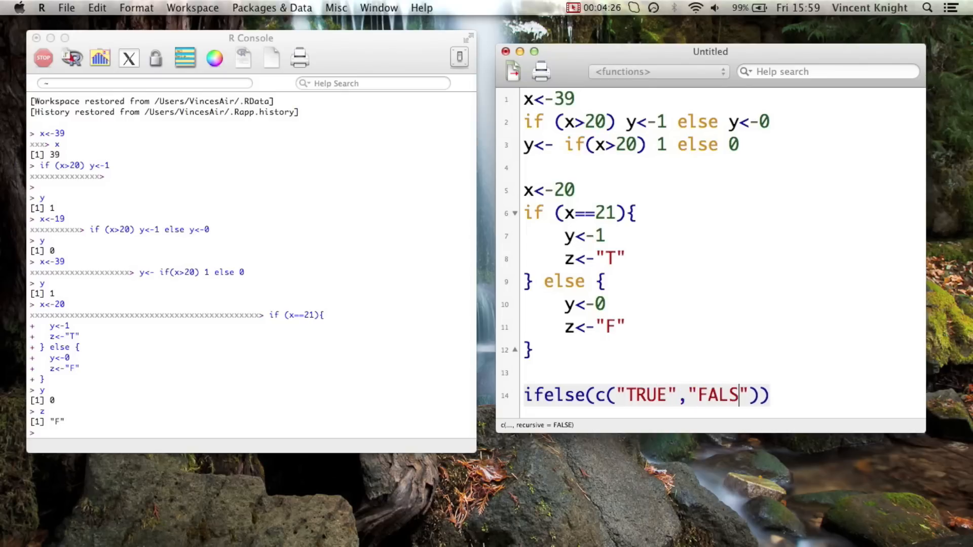
{"action": "type", "text": "E"}
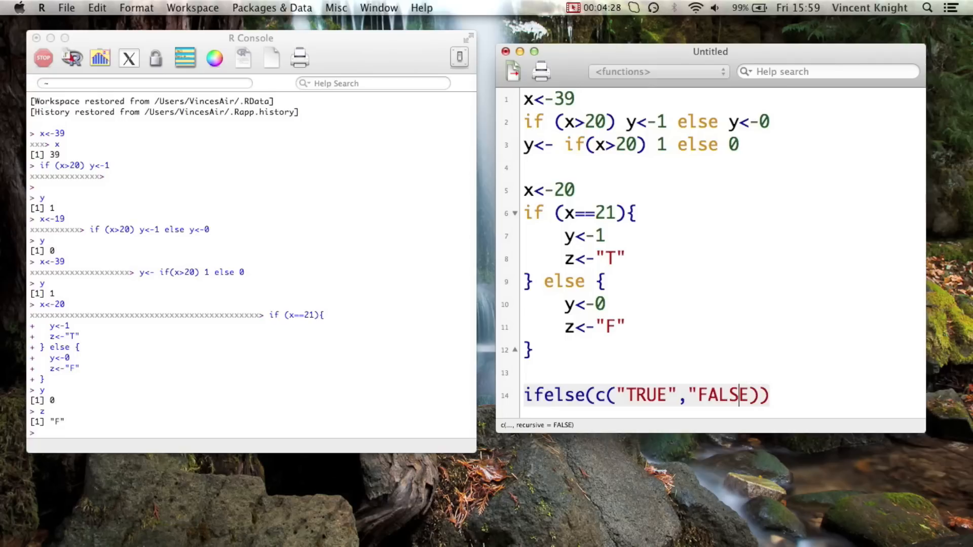
{"action": "key", "text": "backspace"}
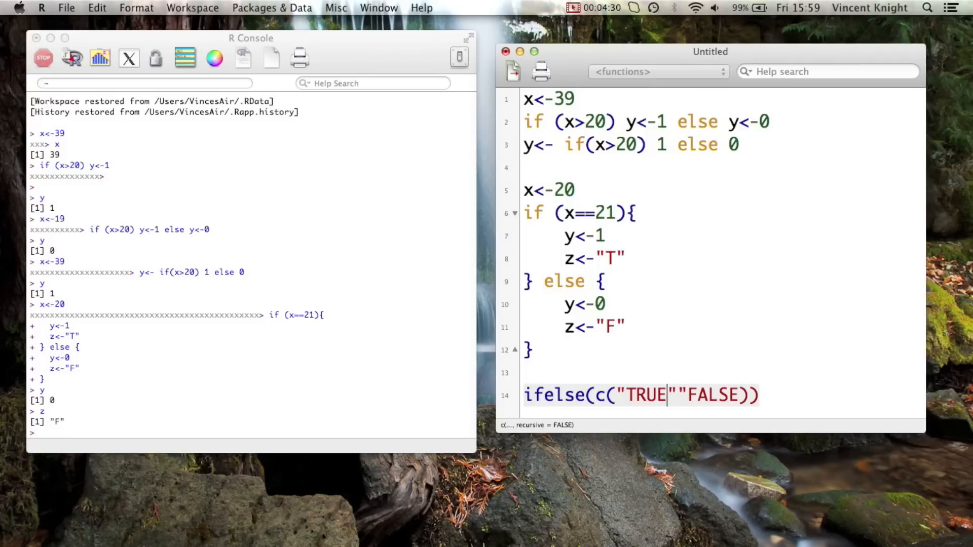
{"action": "type", "text": ","}
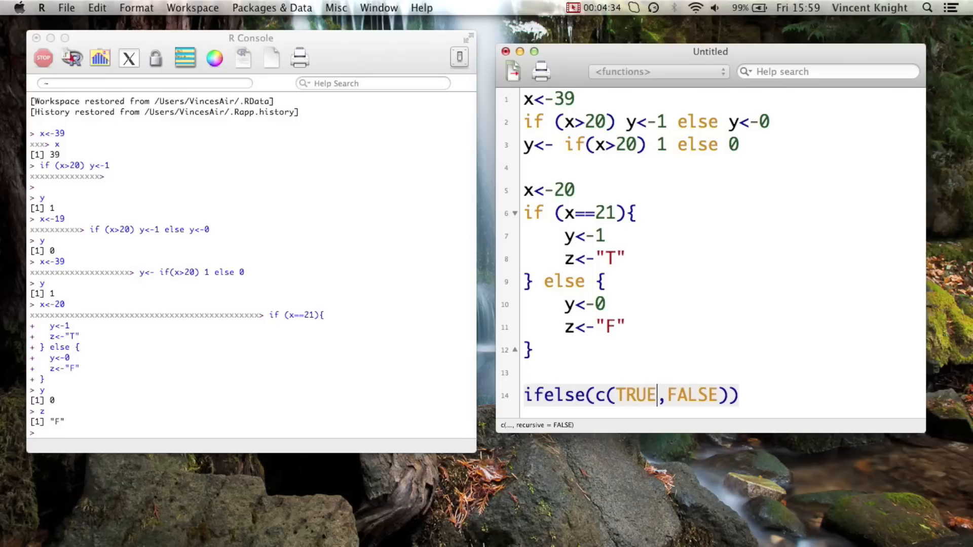
- Finish c(TRUE,FALSE,TRUE,FALSE,TRUE) with "Young"/"Old" labels and run it
{"action": "type", "text": ","}
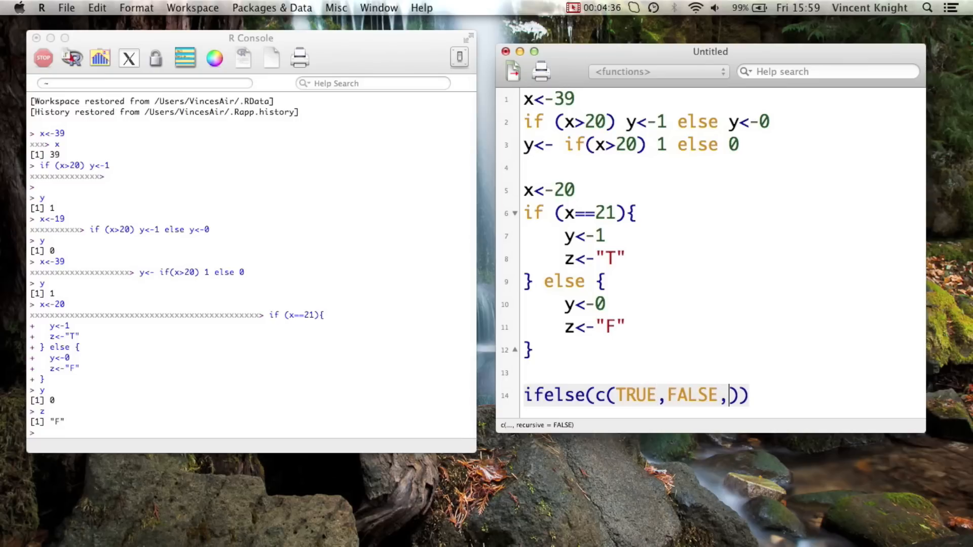
{"action": "type", "text": "TRUE,F"}
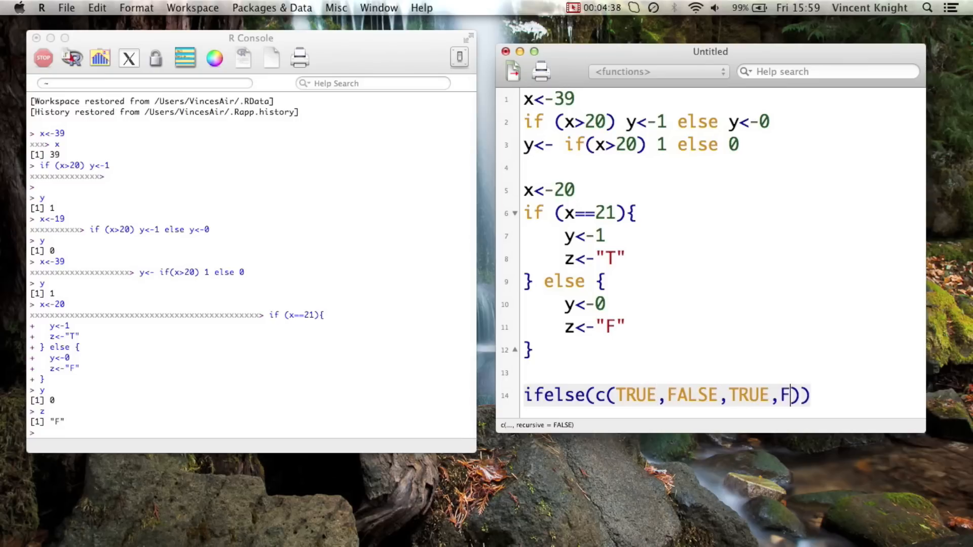
{"action": "type", "text": "ALSE,TRU"}
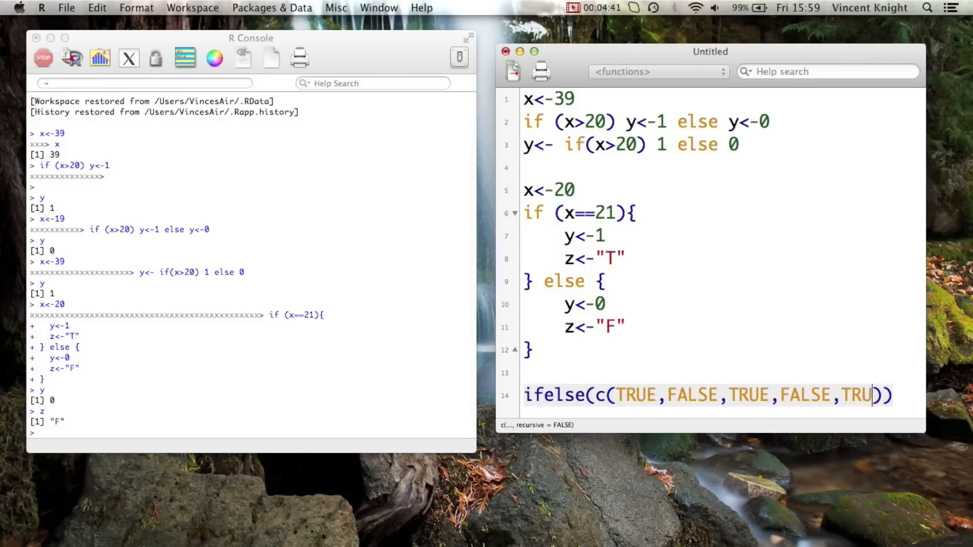
{"action": "type", "text": "E,"}
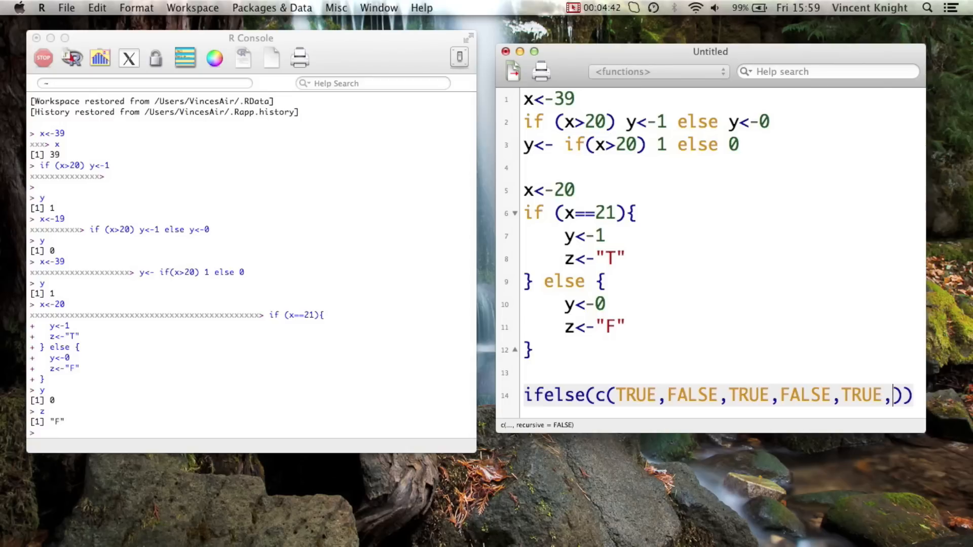
{"action": "type", "text": "\"\""}
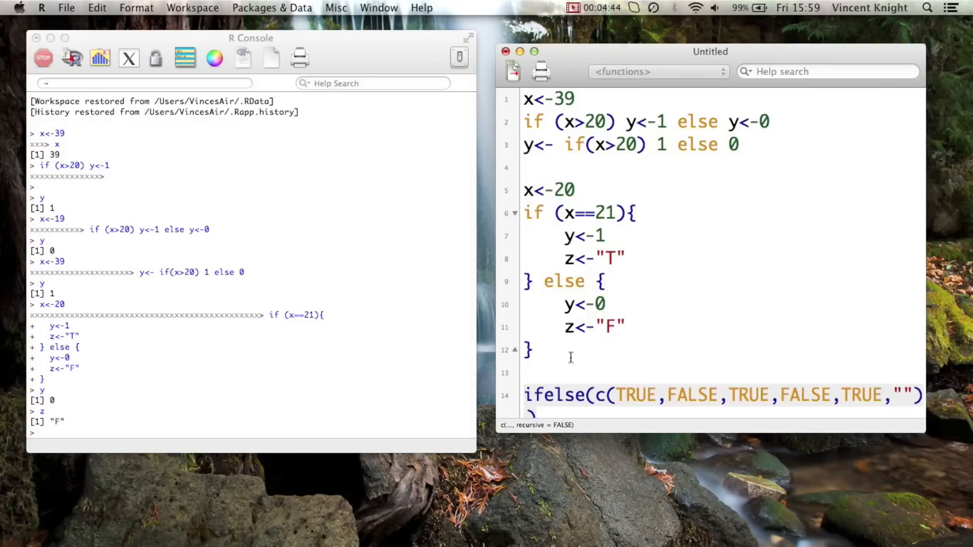
{"action": "mouse_move", "coordinate": [928, 434]}
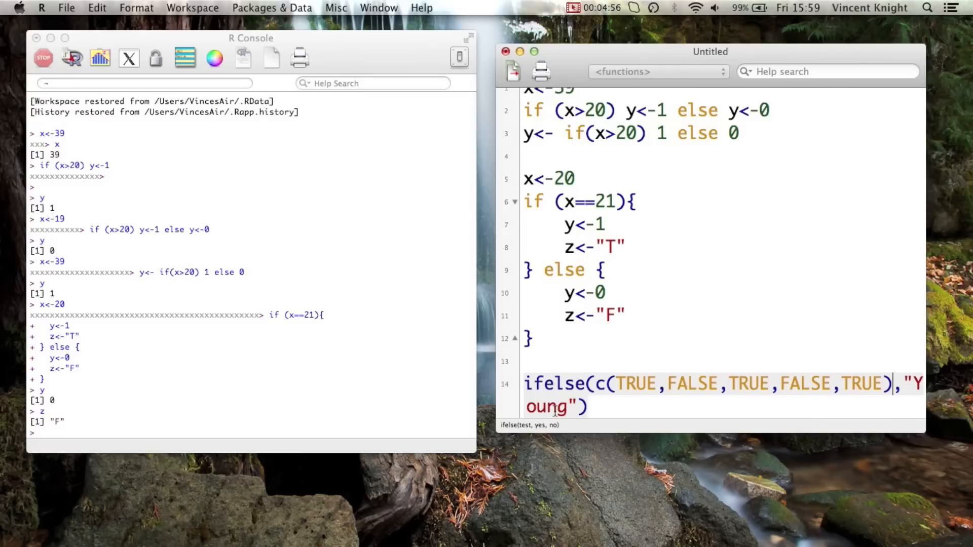
{"action": "type", "text": ","}
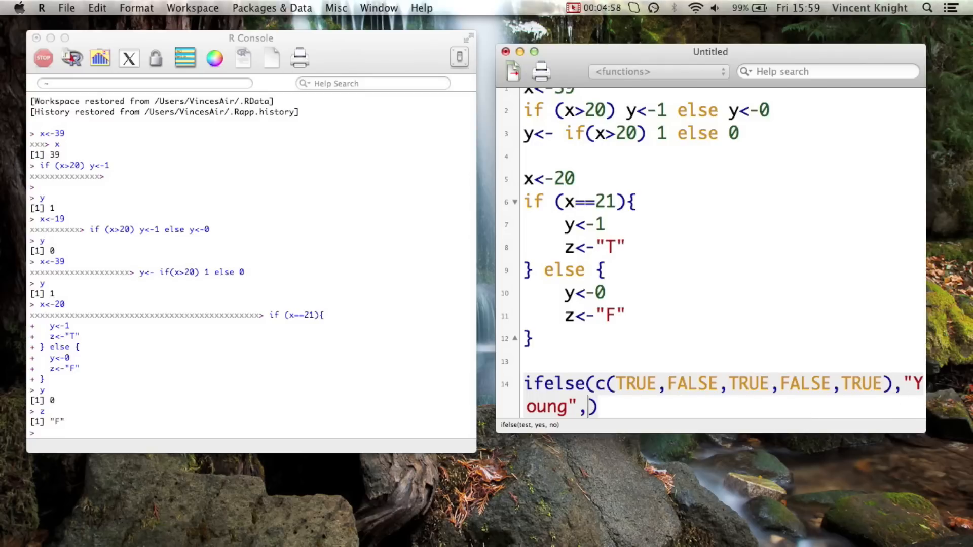
{"action": "type", "text": "\"Old\""}
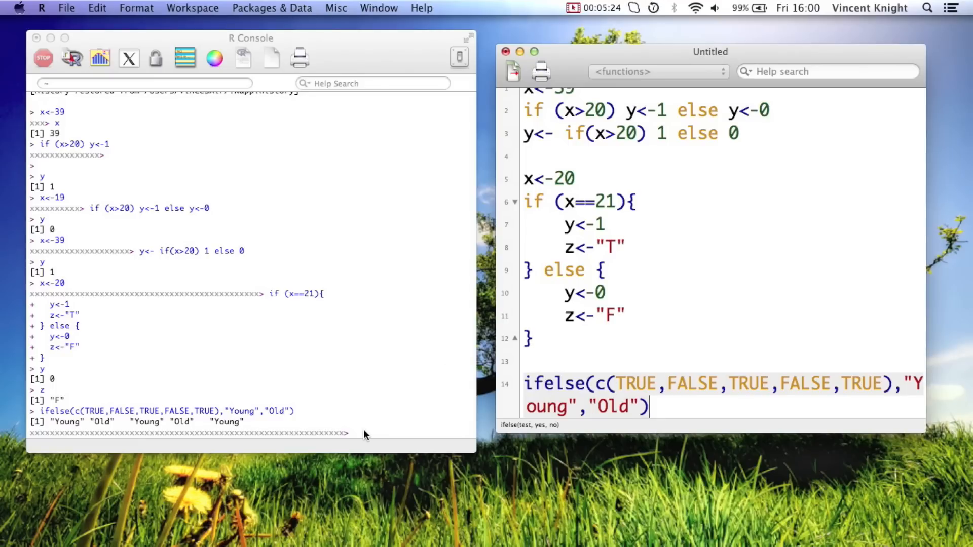
- Print the MMMJJJ data frame in the console
{"action": "type", "text": "MMMJJJ"}
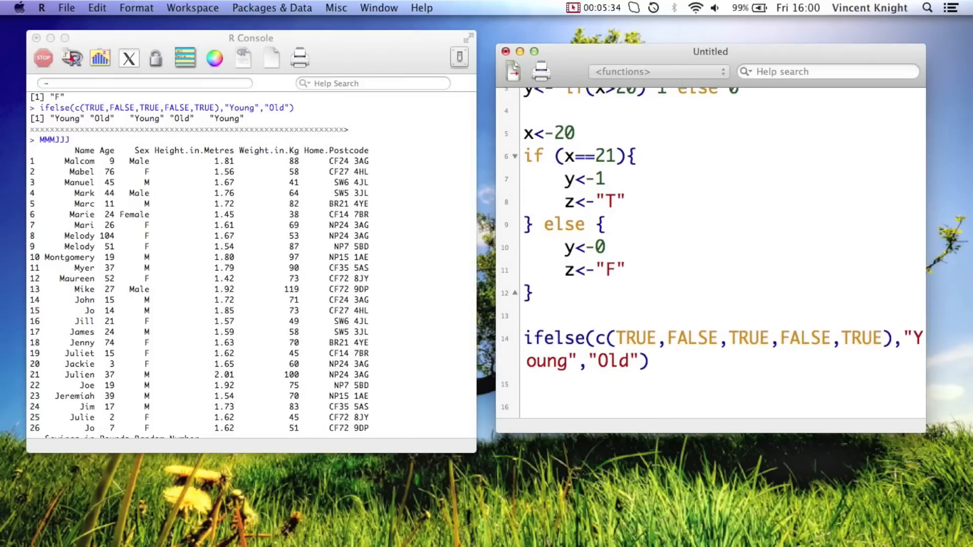
- Add and run MMMJJJ$Age_Group<-ifelse(MMMJJJ$Age<30,"Young","Old") on line 16
{"action": "type", "text": "MM"}
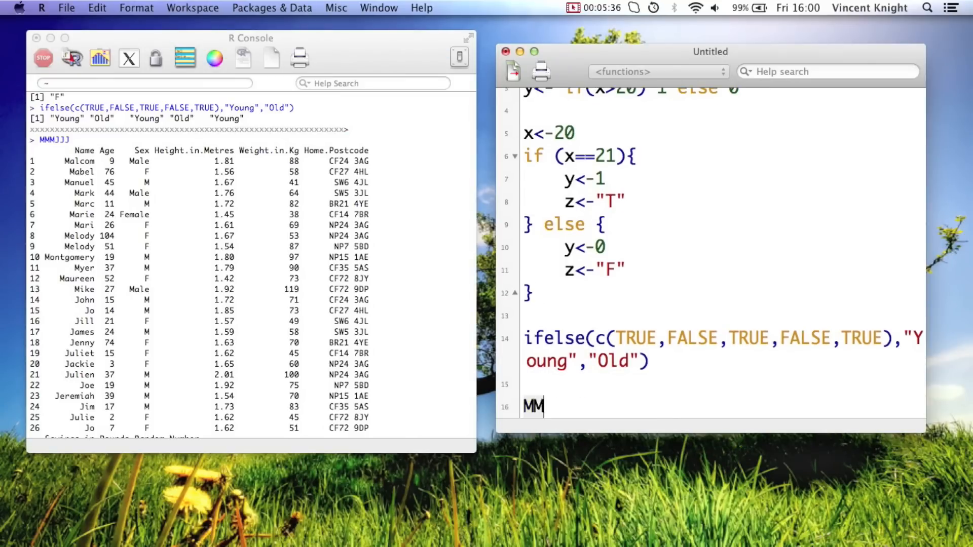
{"action": "type", "text": "MJJJ$"}
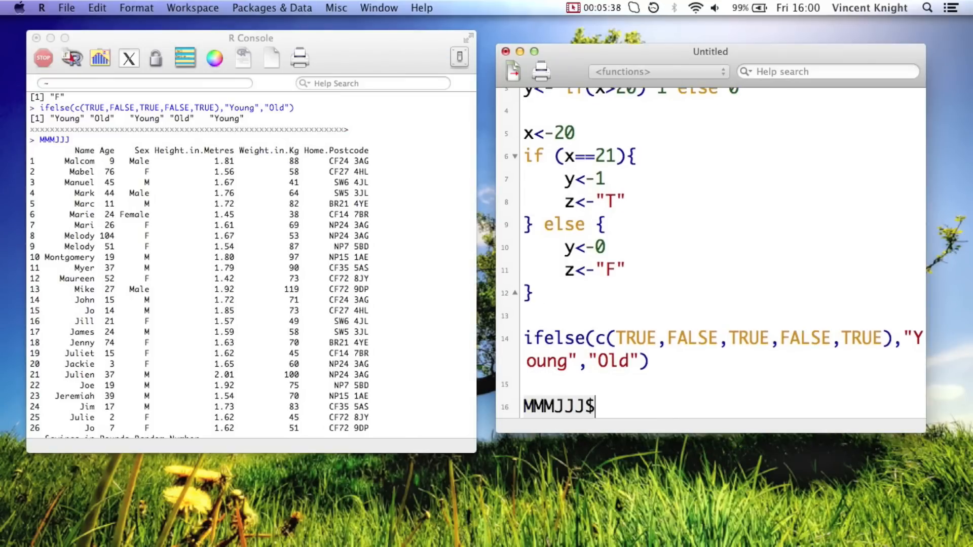
{"action": "type", "text": "Age_"}
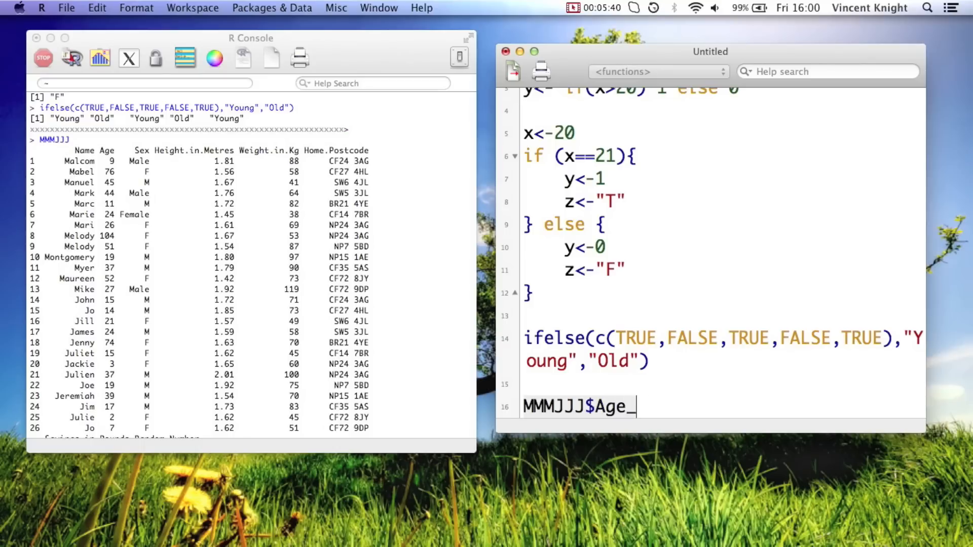
{"action": "type", "text": "Group"}
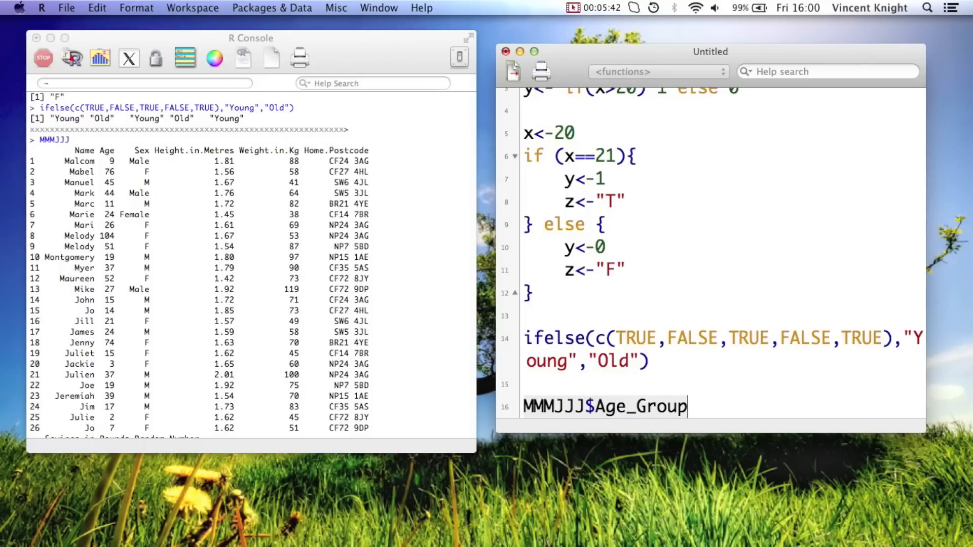
{"action": "type", "text": "<-"}
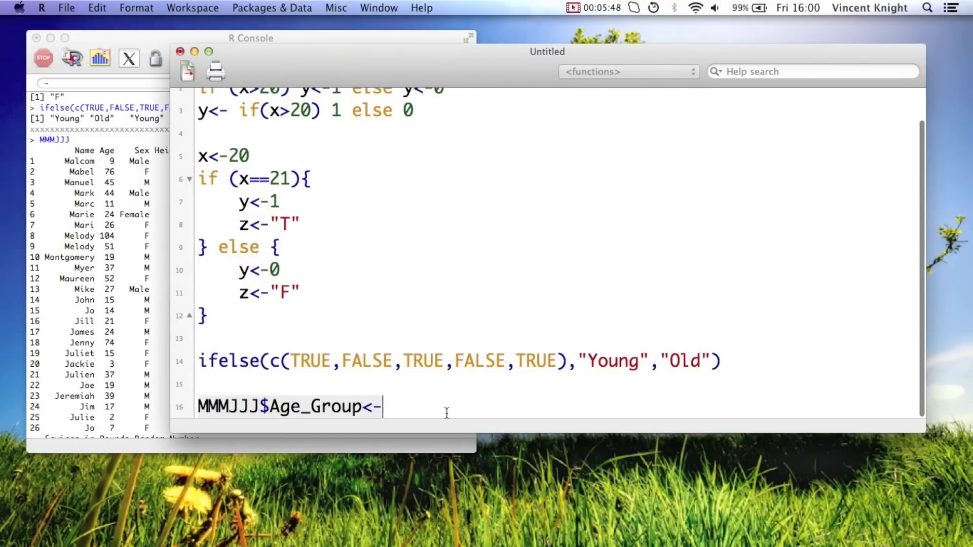
{"action": "type", "text": "ifelse("}
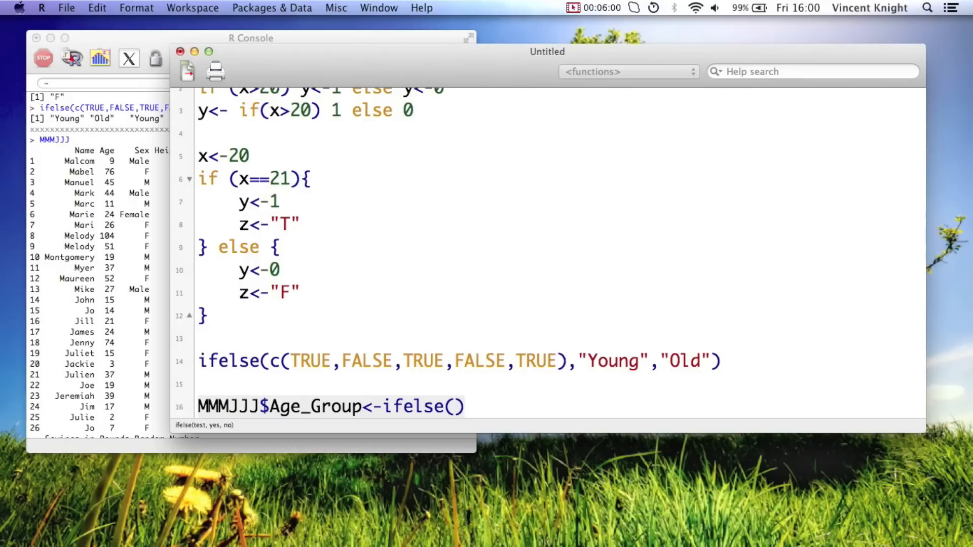
{"action": "type", "text": "M"}
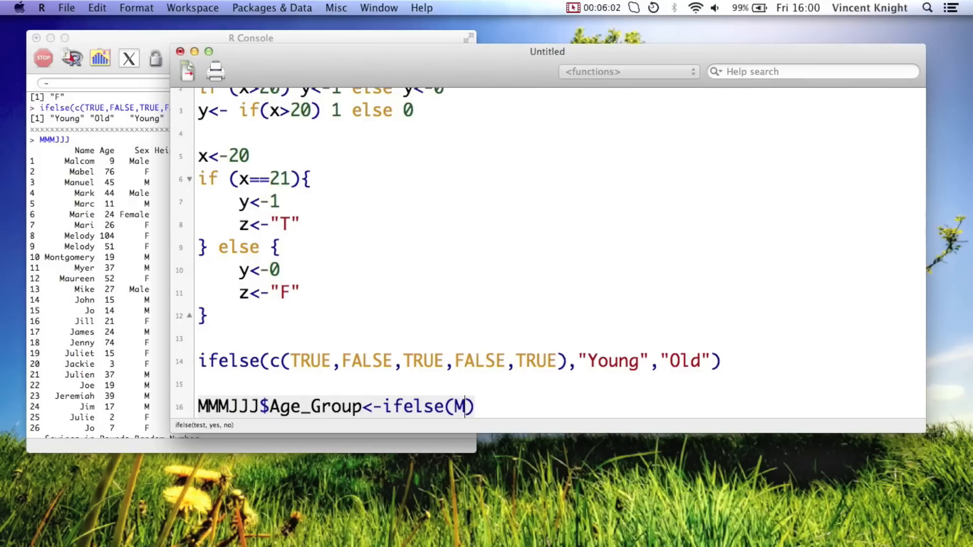
{"action": "type", "text": "MMJJJ"}
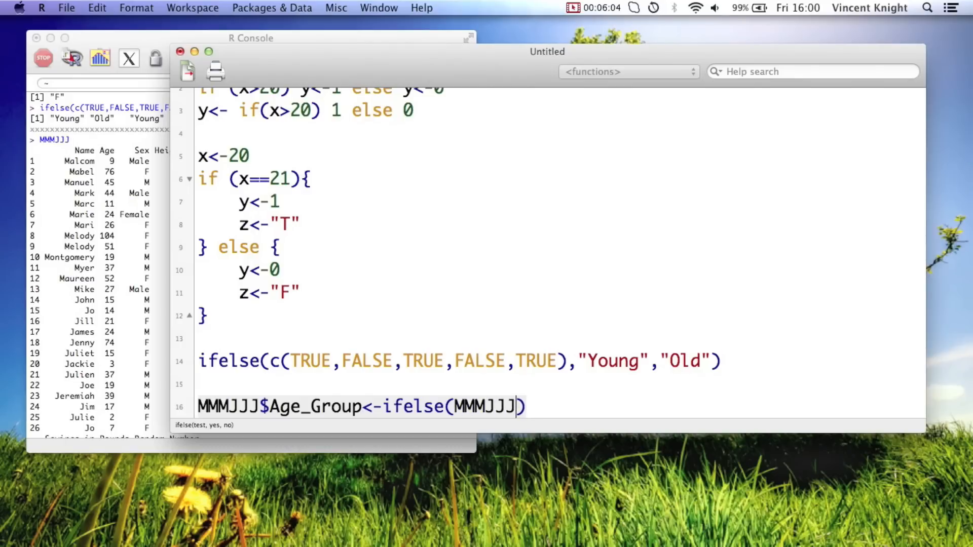
{"action": "type", "text": "$Age"}
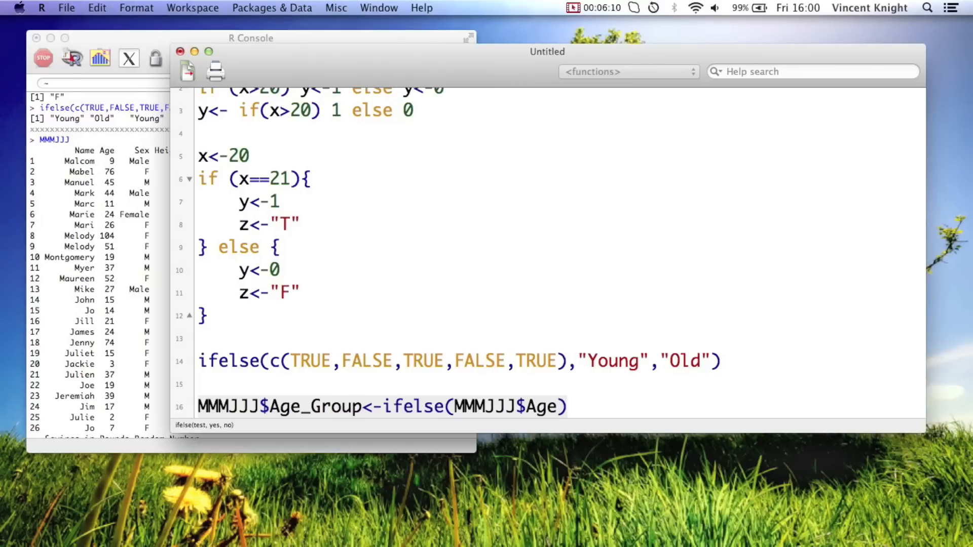
{"action": "type", "text": "<30,\""}
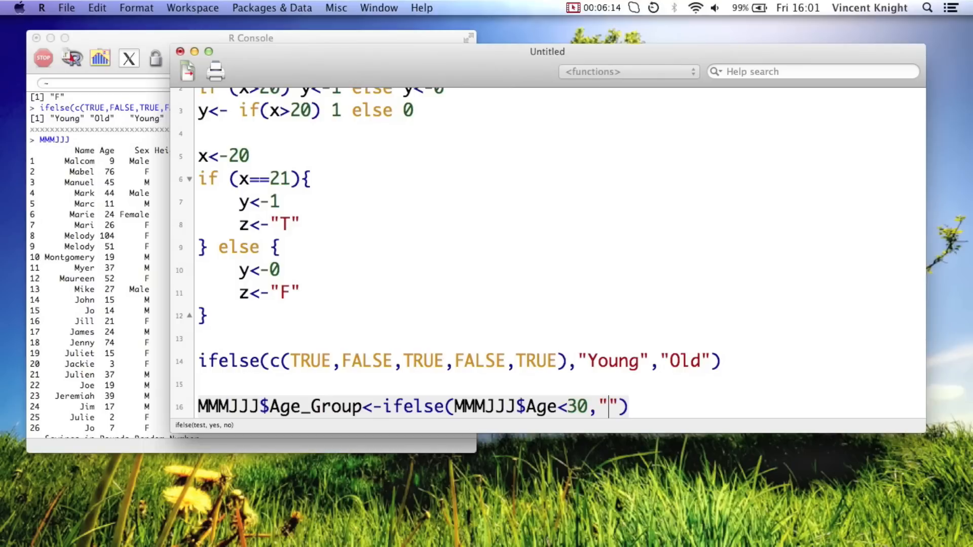
{"action": "type", "text": "Young\",\"O"}
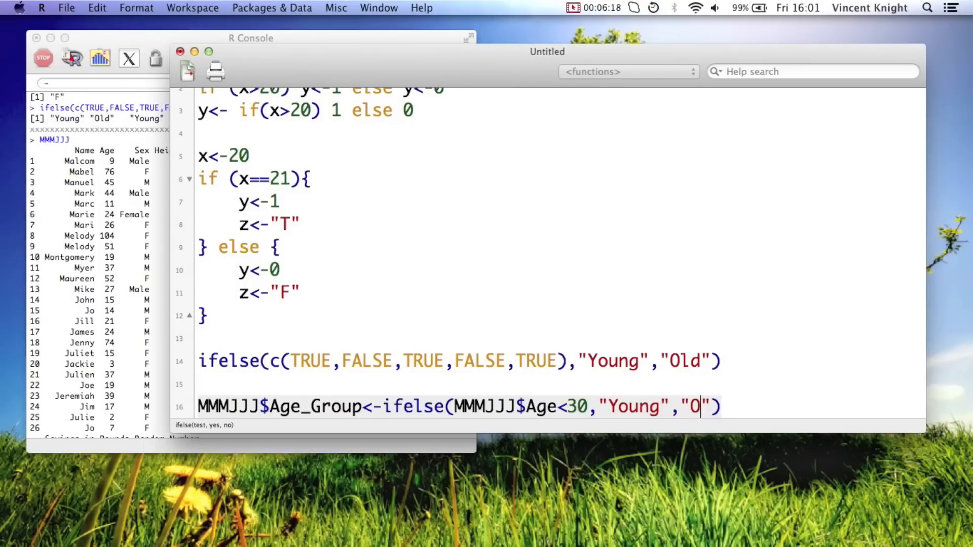
{"action": "type", "text": "ld"}
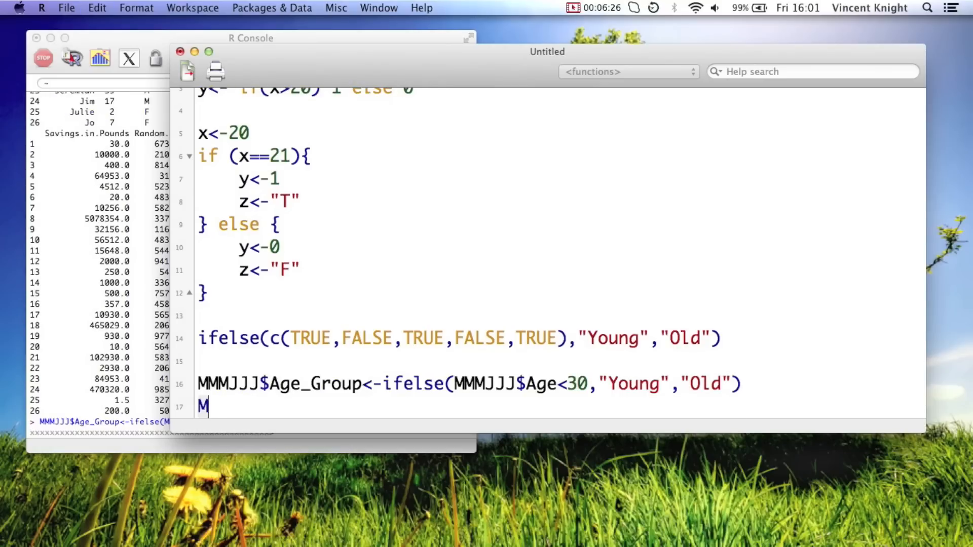
- Run MMMJJJ[c("Name","Age","Age_Group")] to list names, ages and Young/Old groups
{"action": "type", "text": "MMJJJ"}
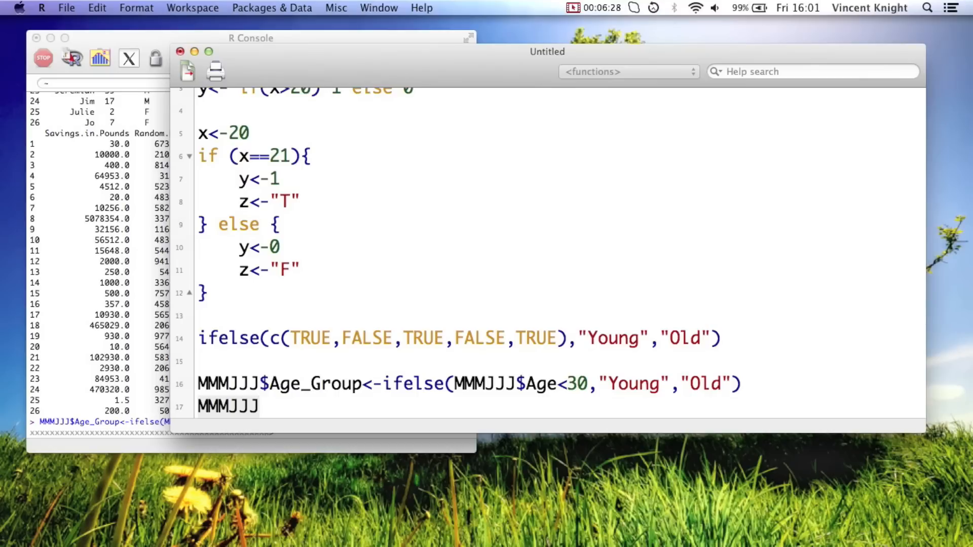
{"action": "type", "text": "()"}
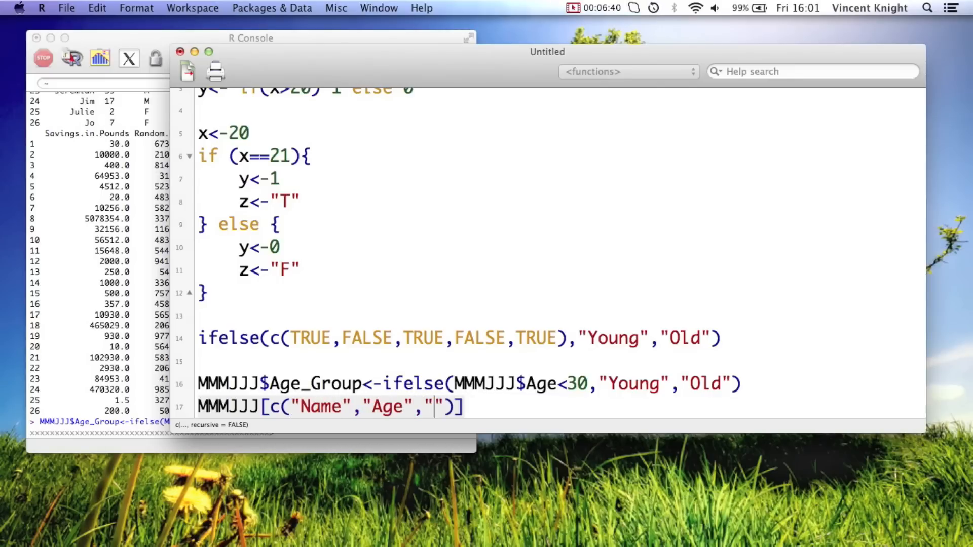
{"action": "type", "text": "Age_Grou"}
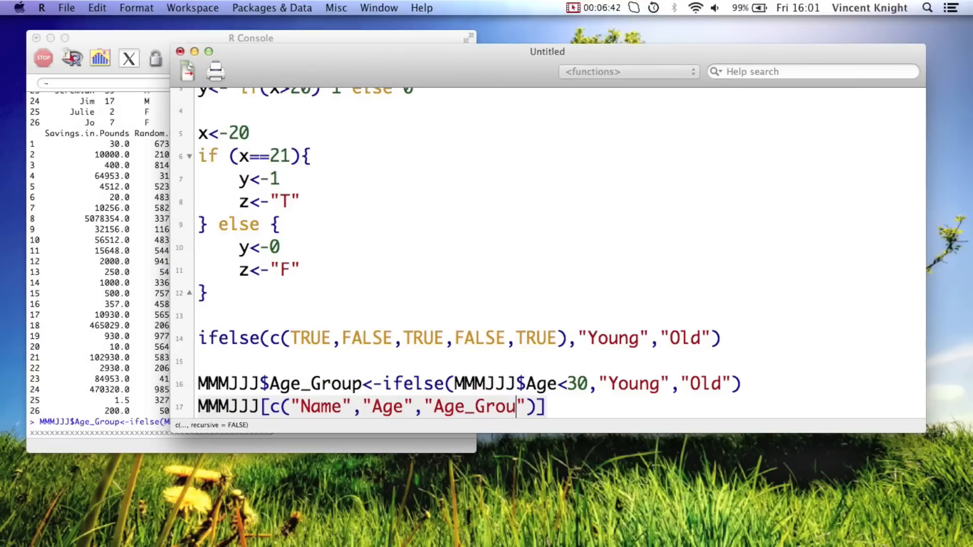
{"action": "type", "text": "p"}
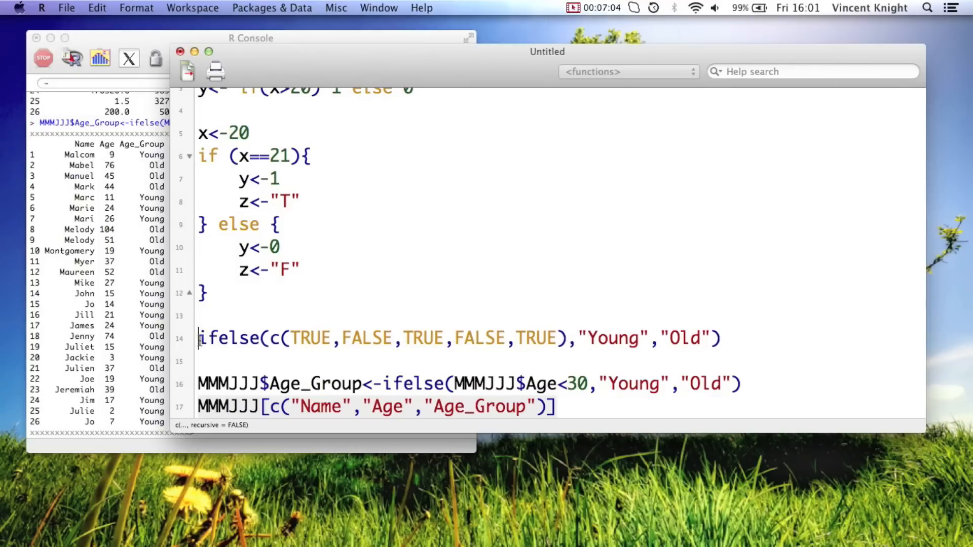
{"action": "double_click", "coordinate": [231, 338]}
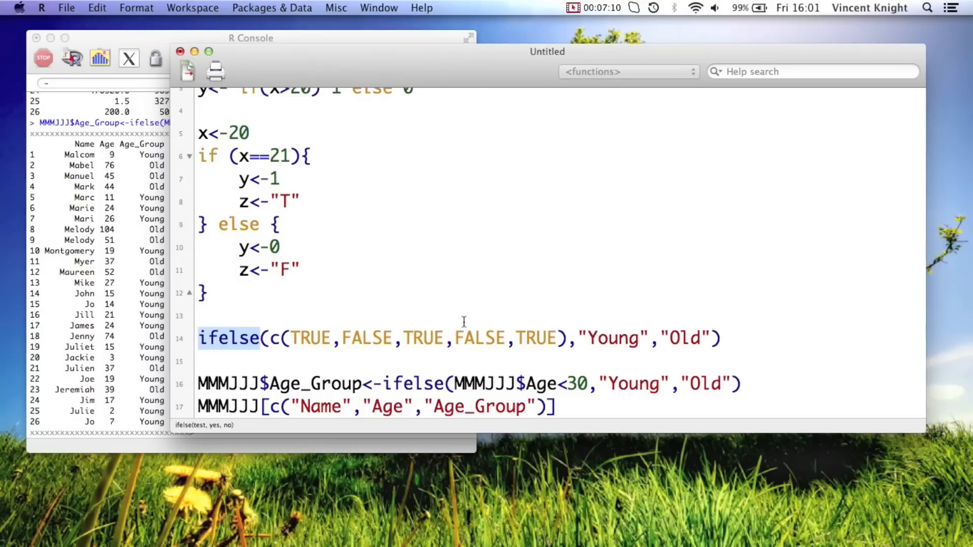
{"action": "mouse_move", "coordinate": [252, 359]}
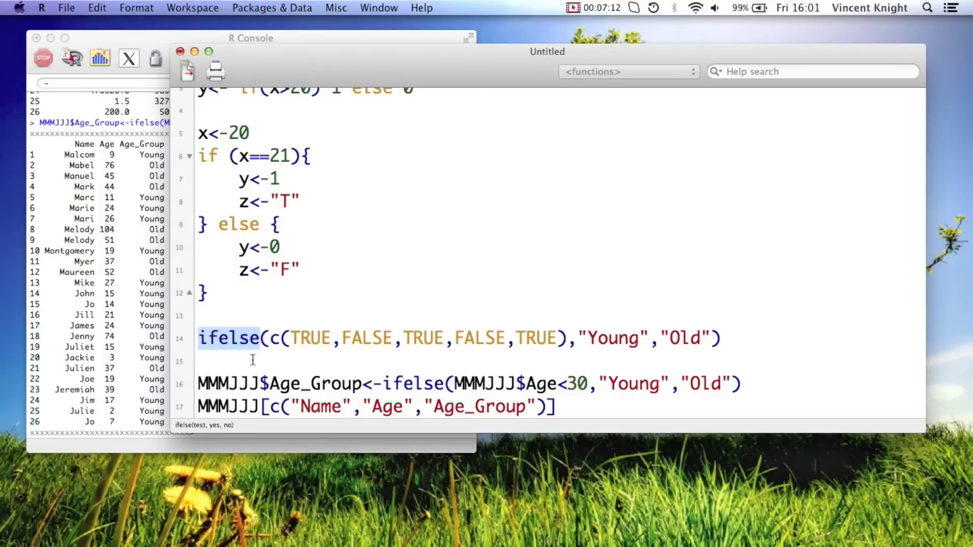